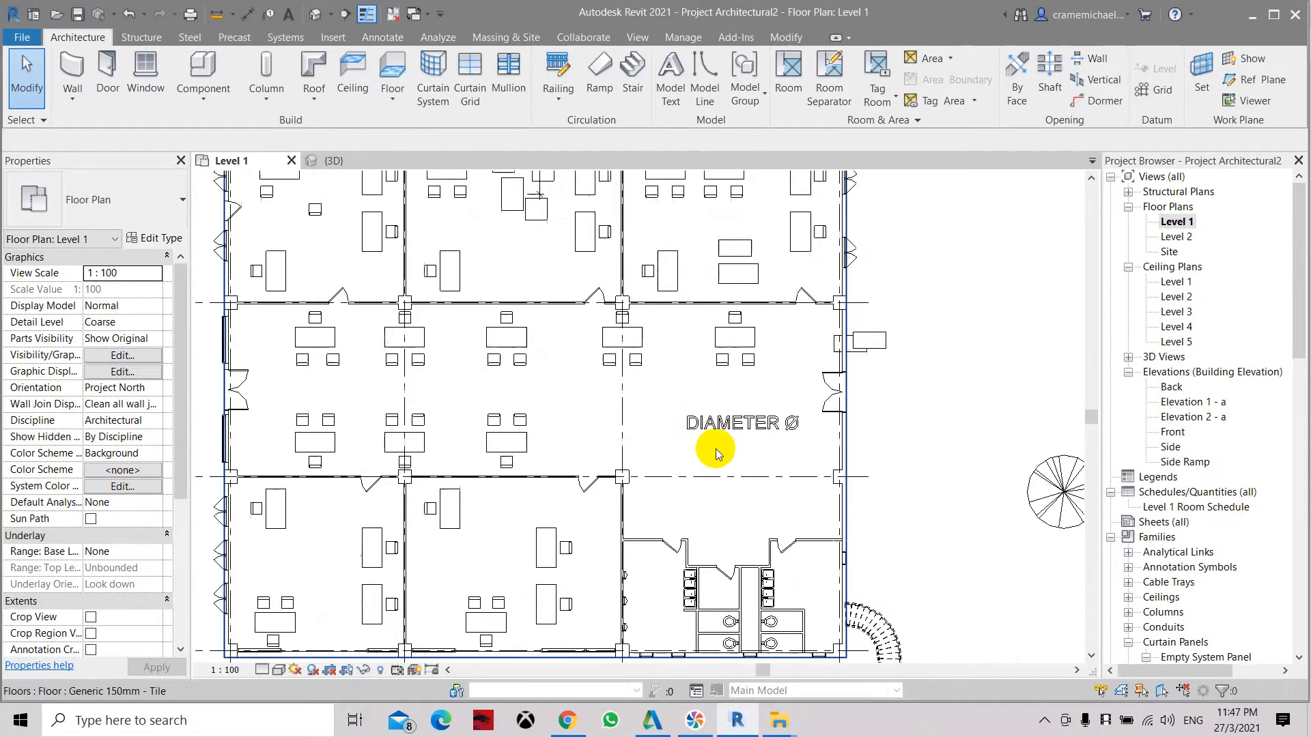
Select the existing DIAMETER Ø label to inspect it, then clear the selection.
click(715, 422)
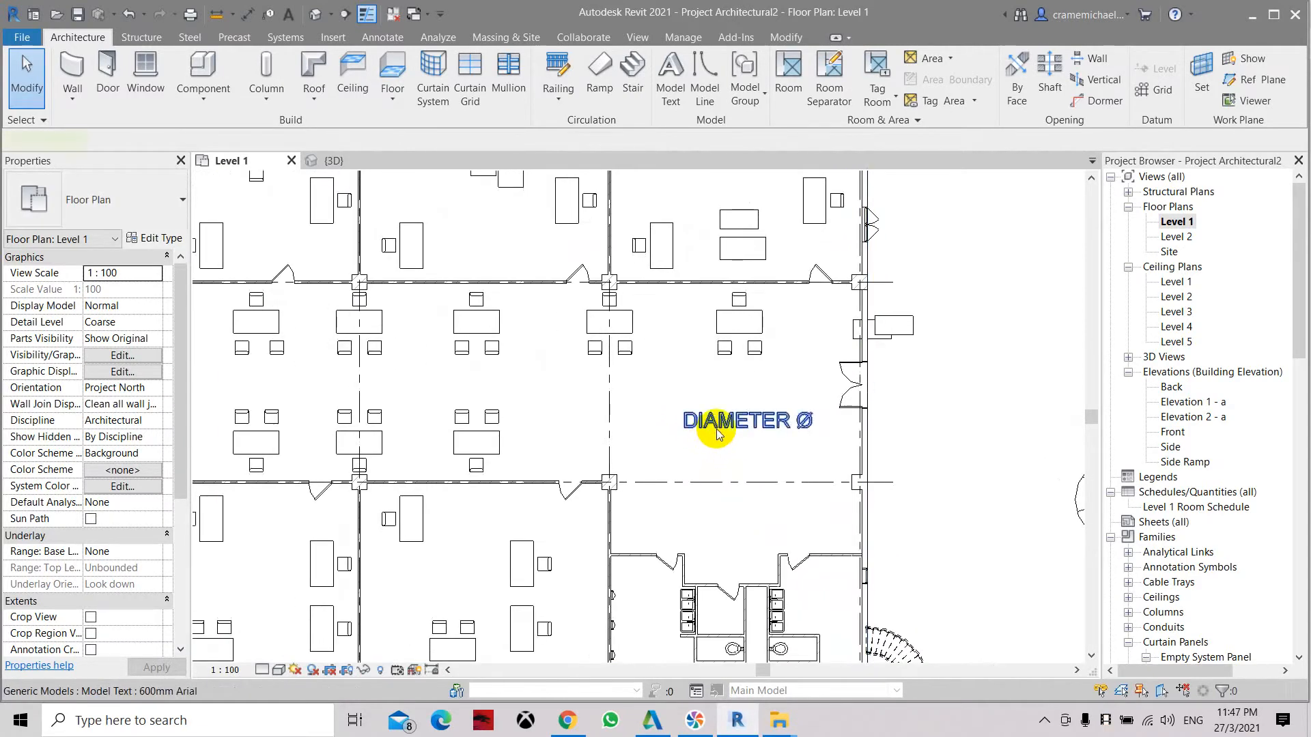
click(747, 420)
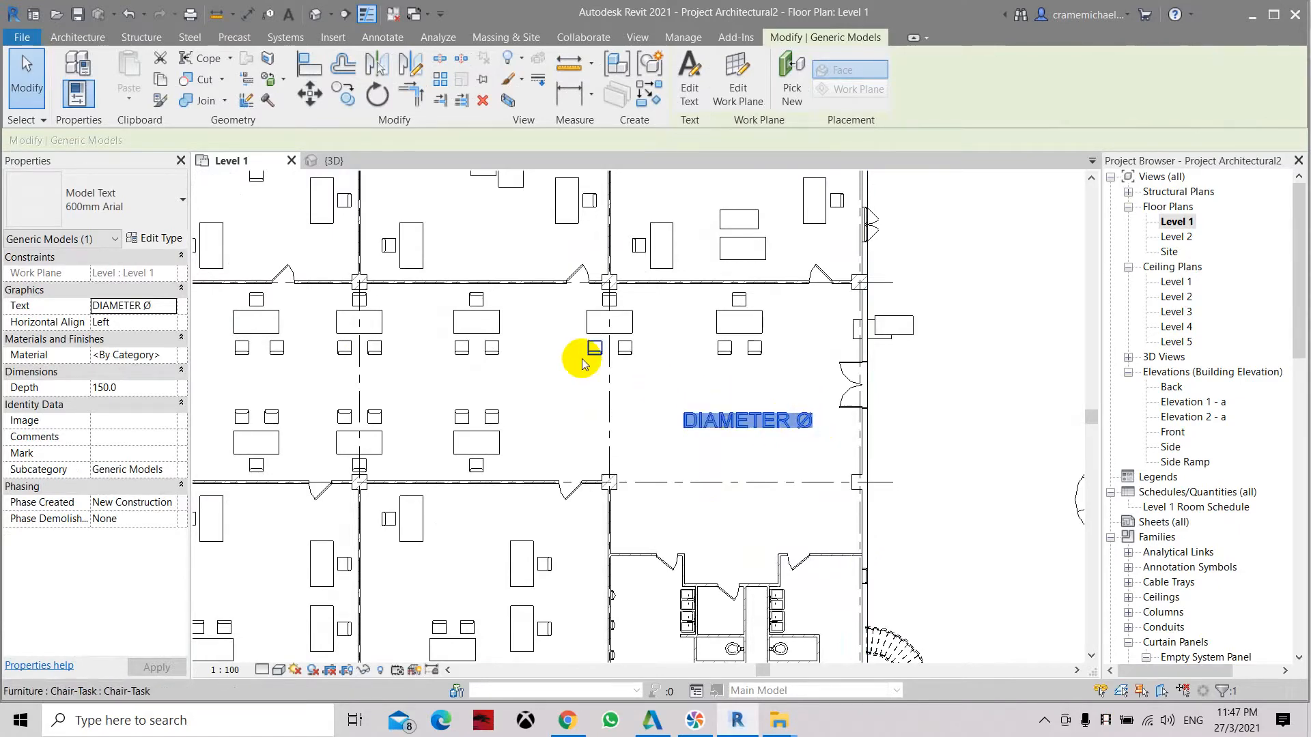
click(655, 375)
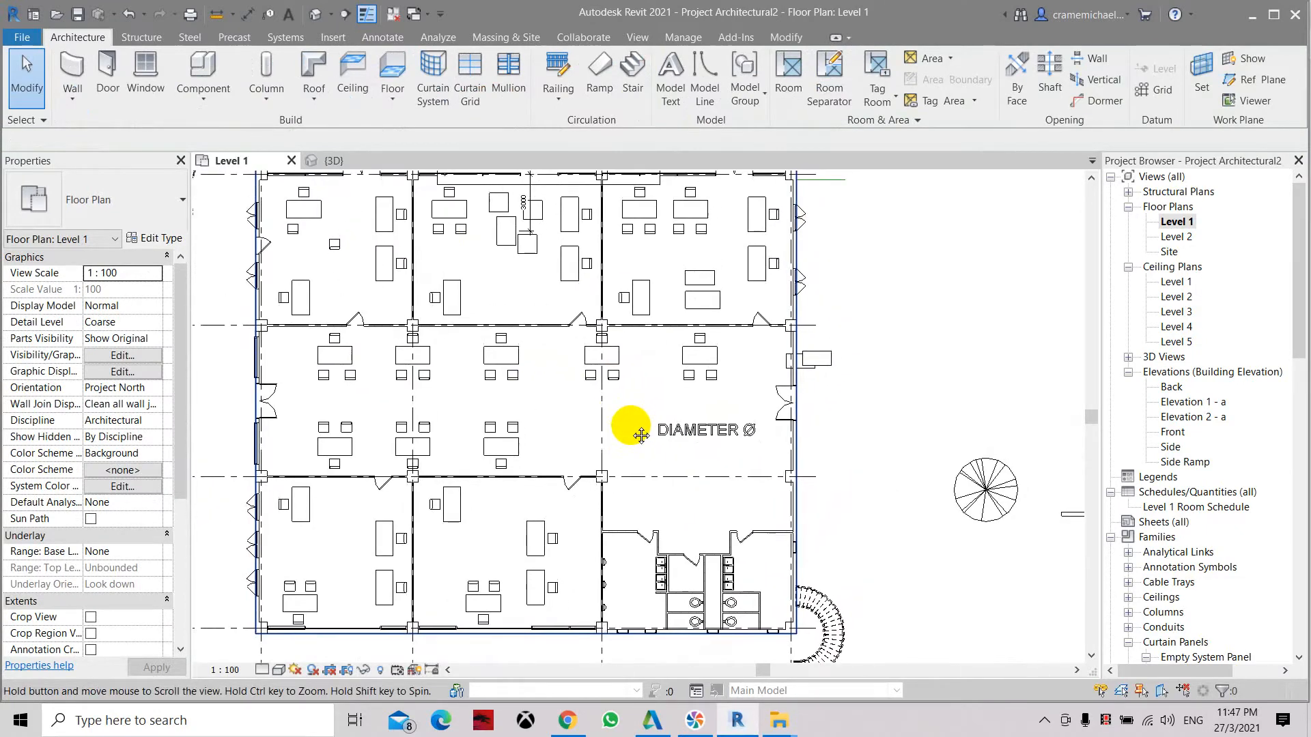
mouse_move(690, 452)
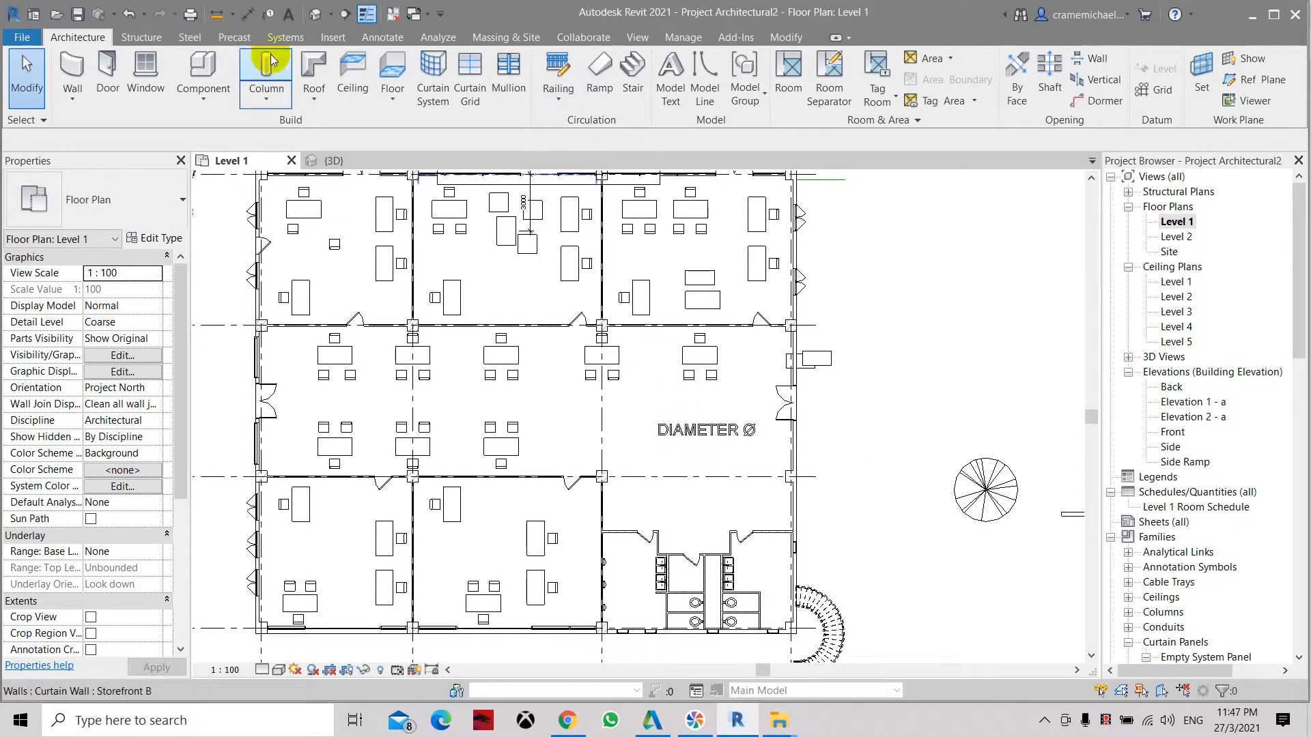
Create a new model text label reading 100 %%c and confirm it.
click(668, 75)
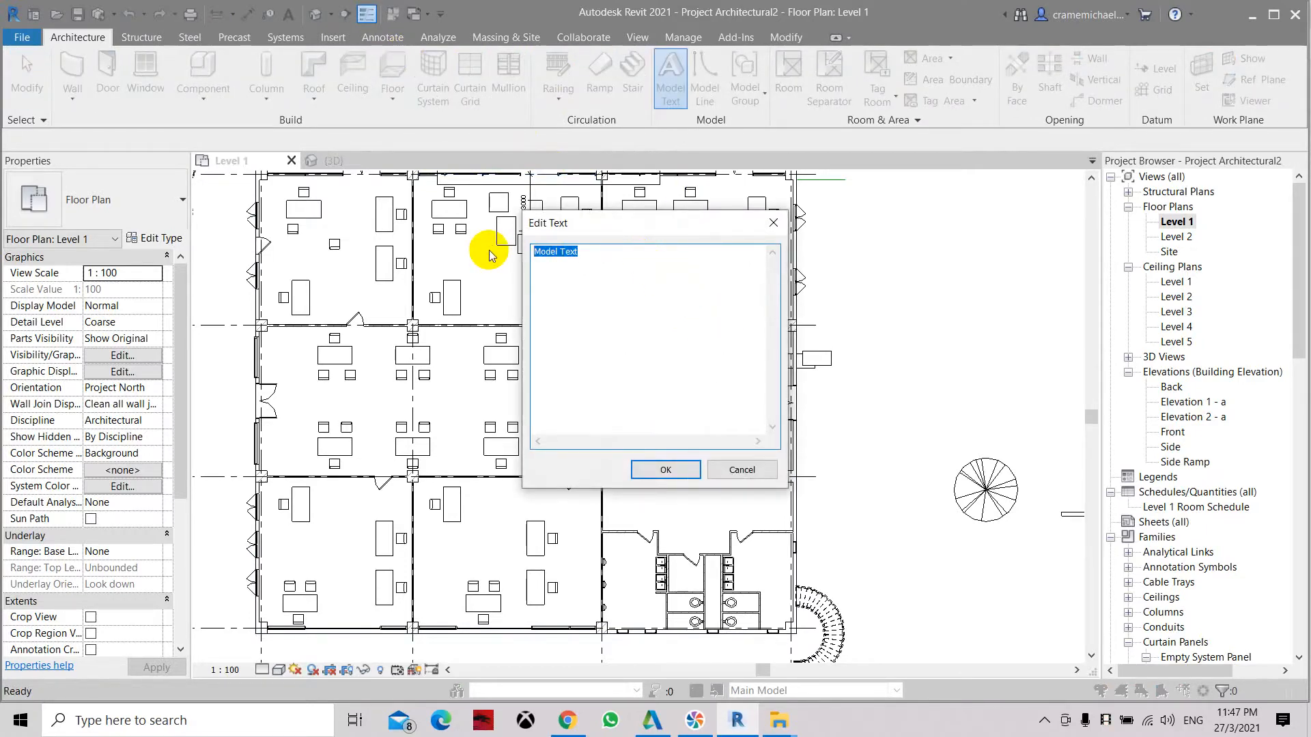
text(%%c)
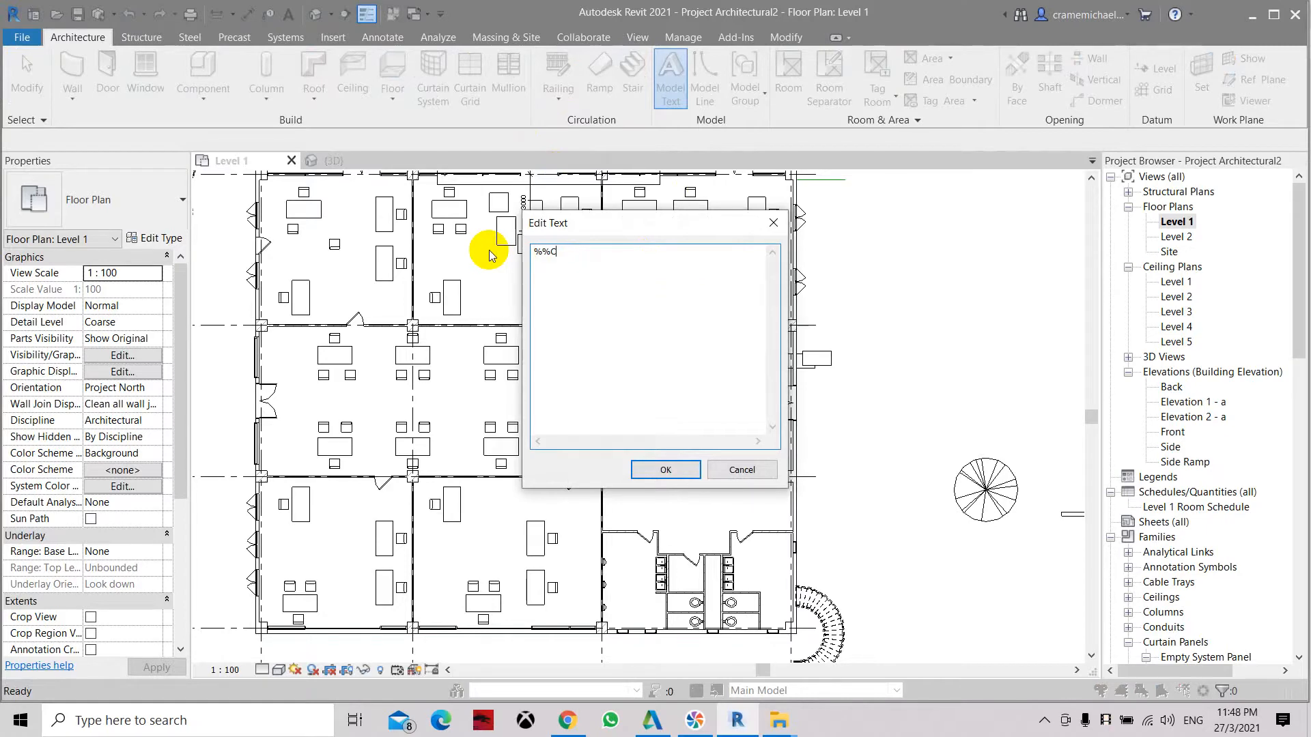
text(100)
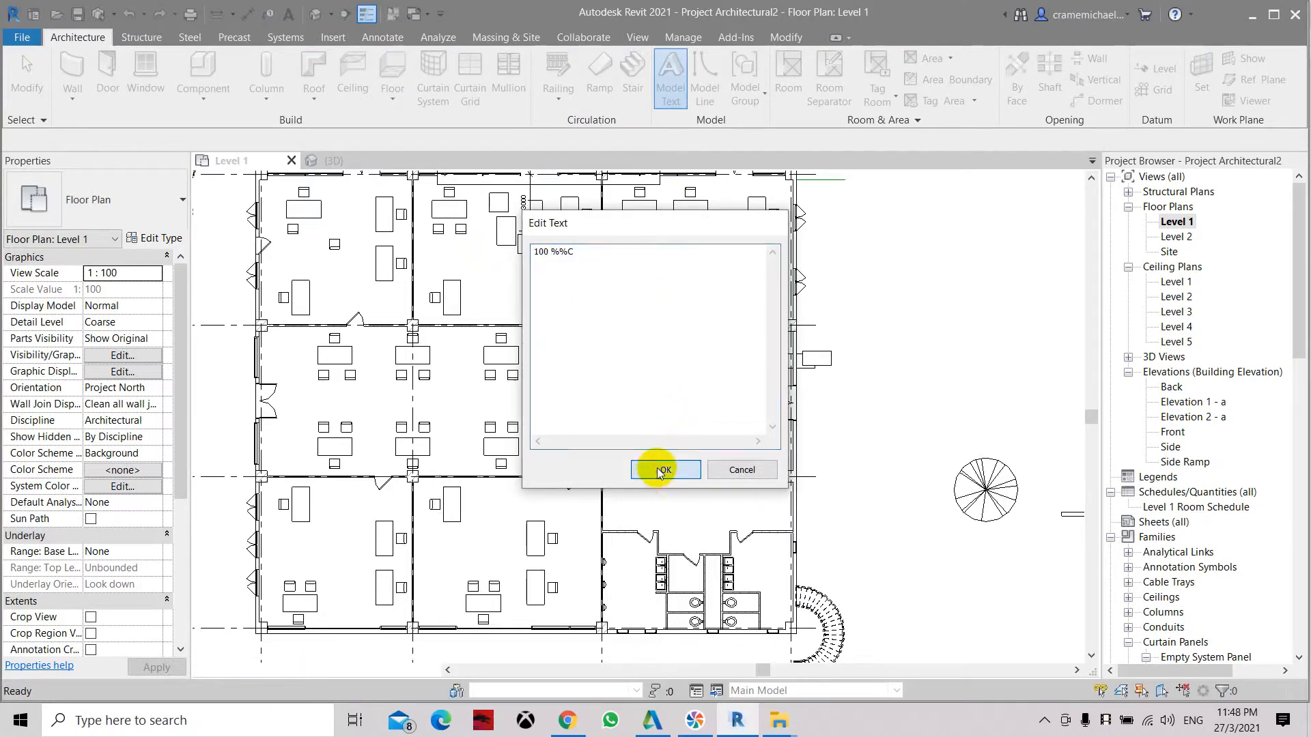
click(663, 469)
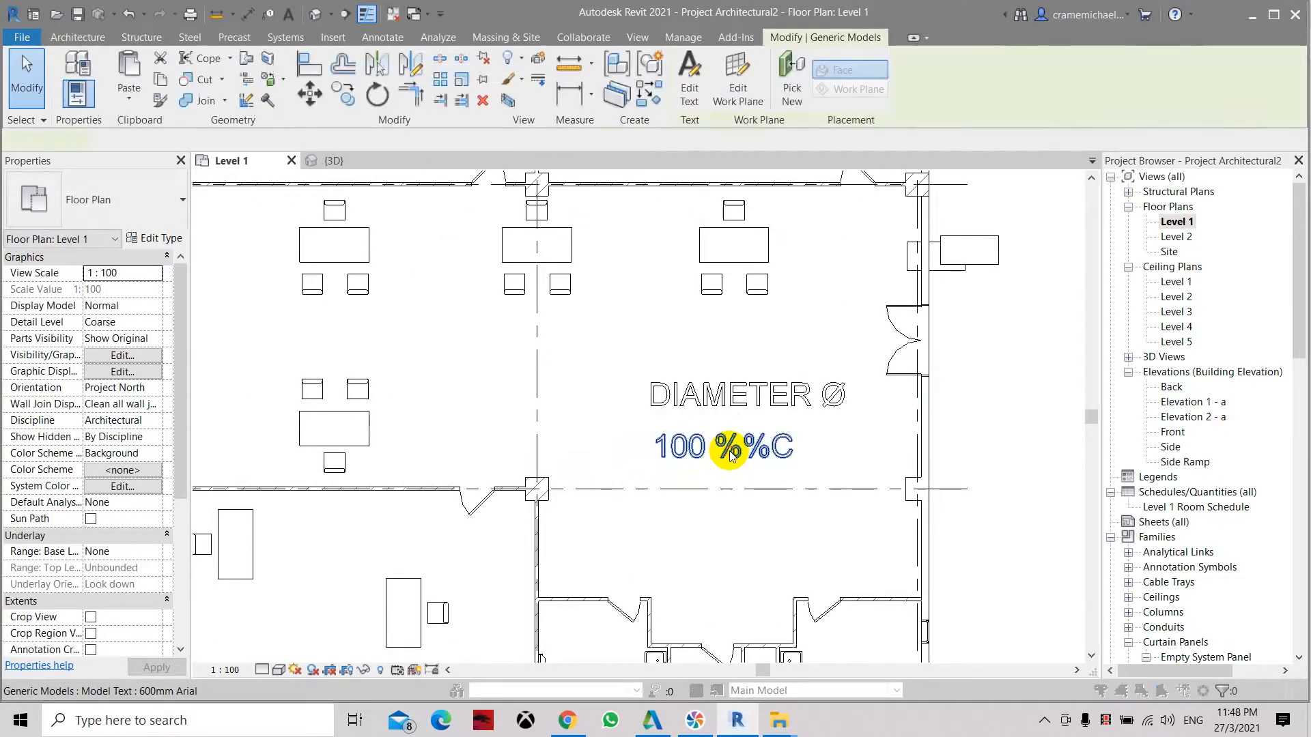
click(722, 446)
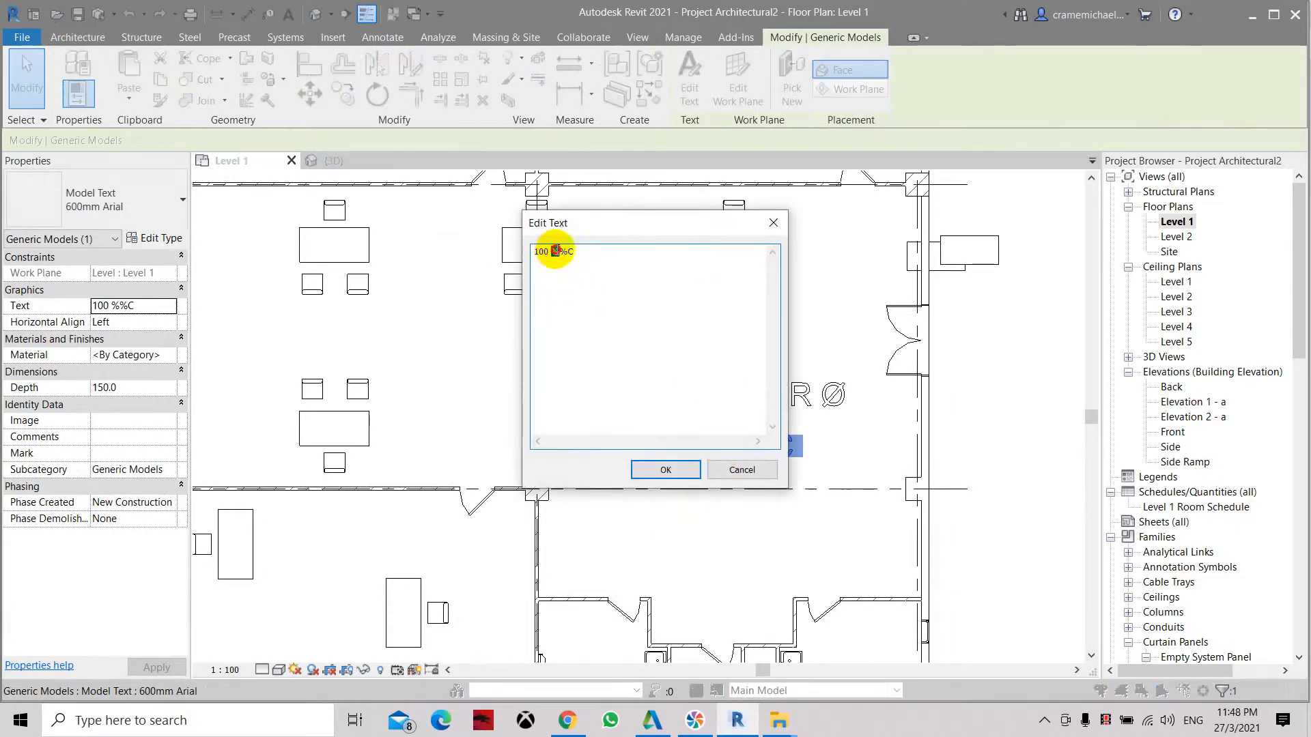
double_click(554, 252)
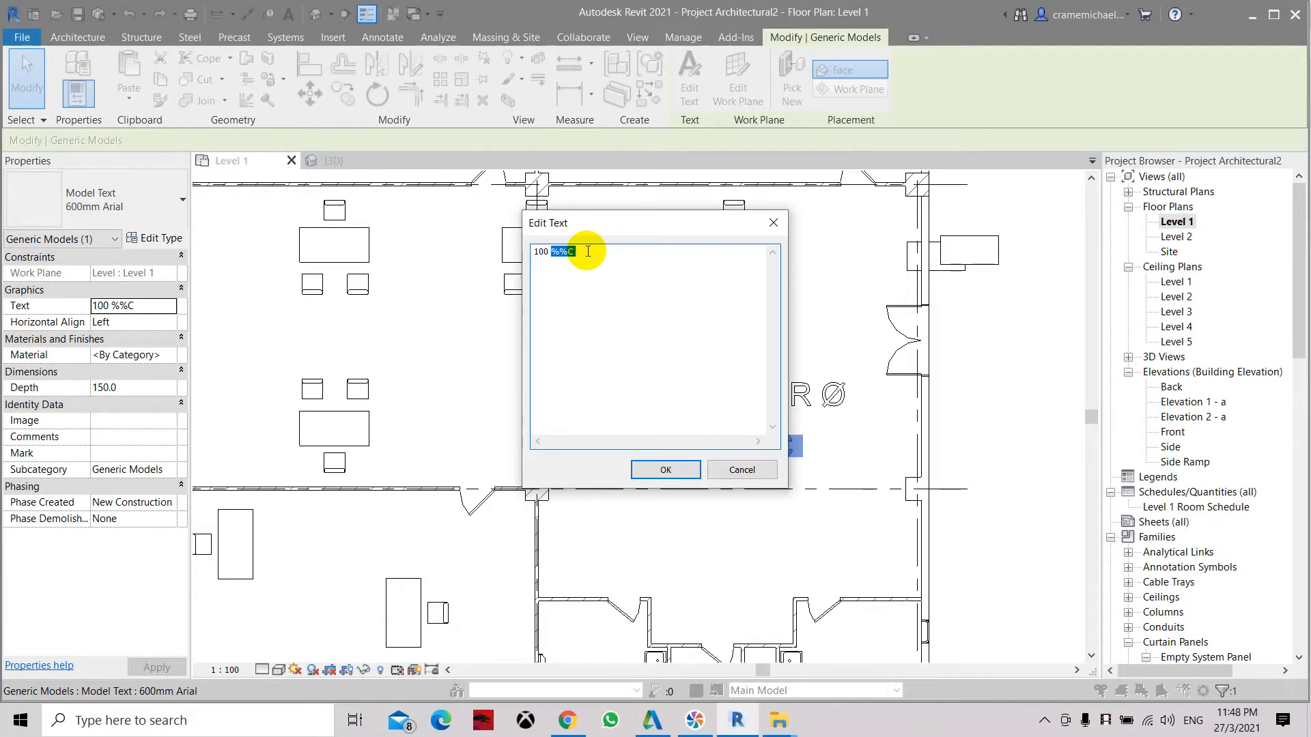
key(Delete)
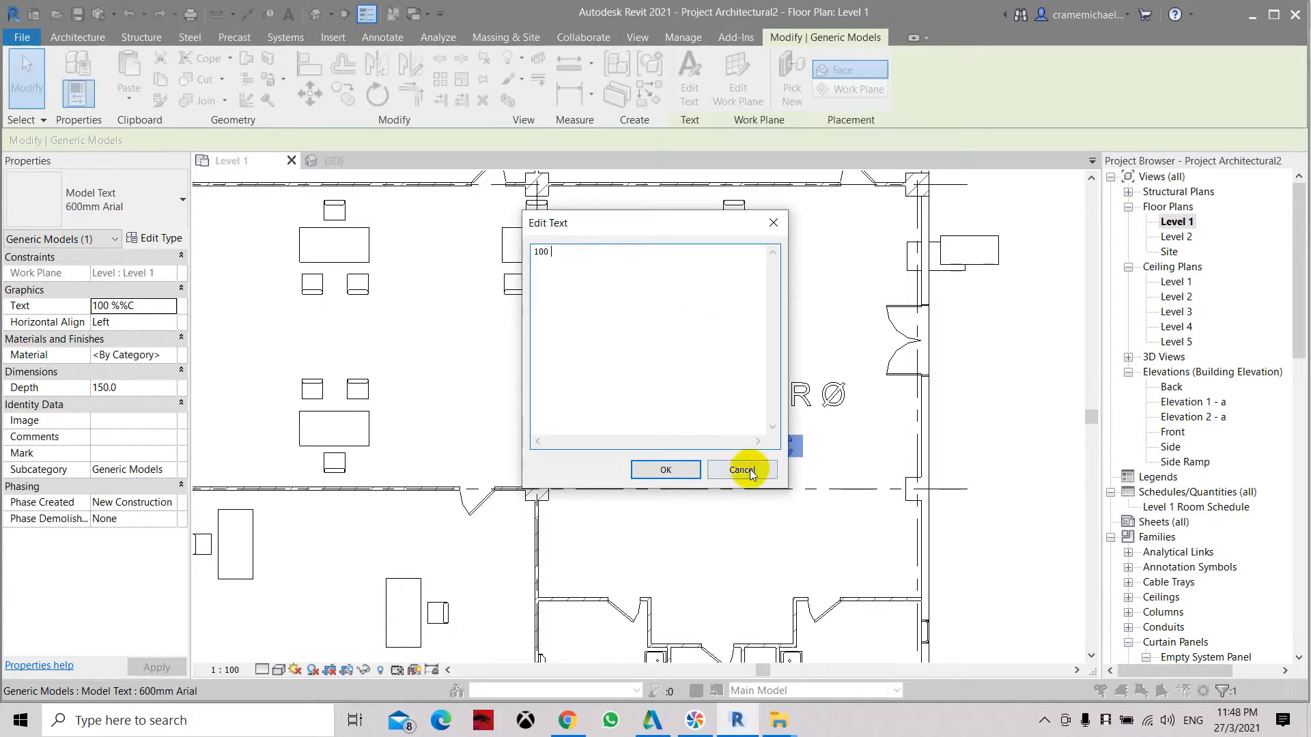
click(740, 470)
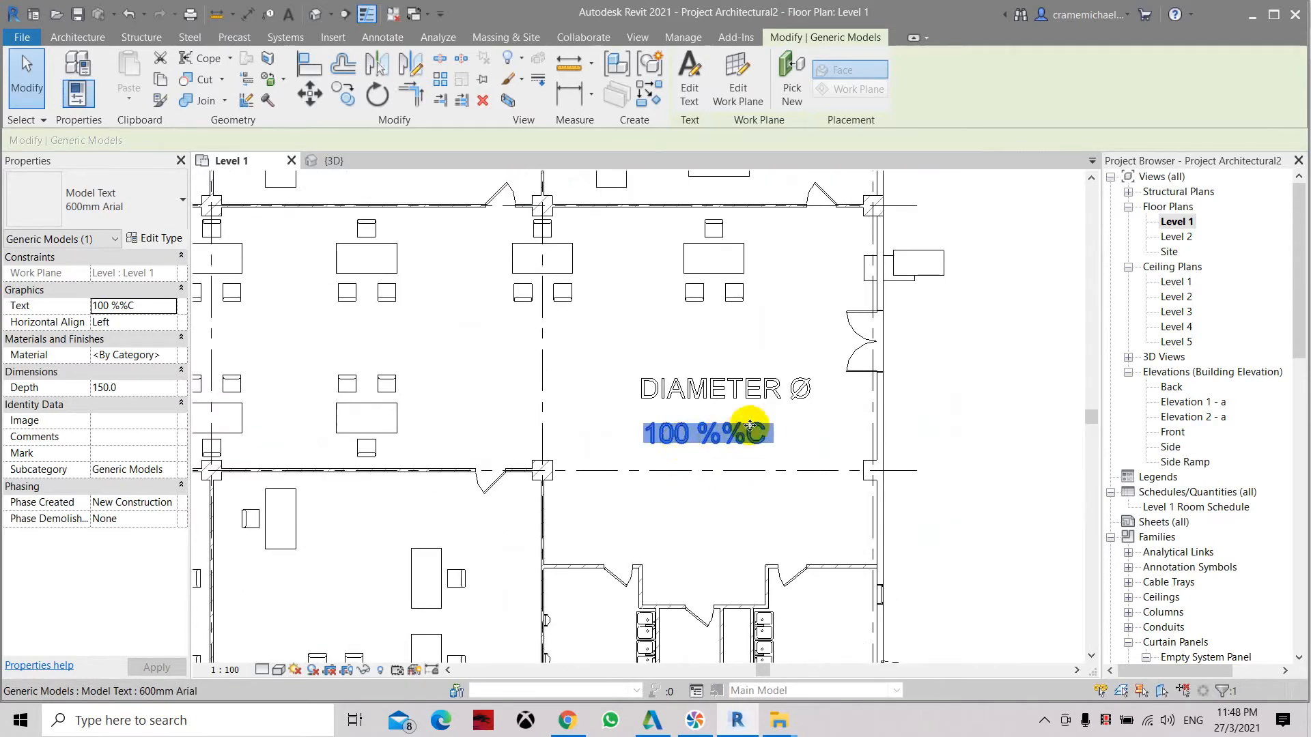
click(749, 466)
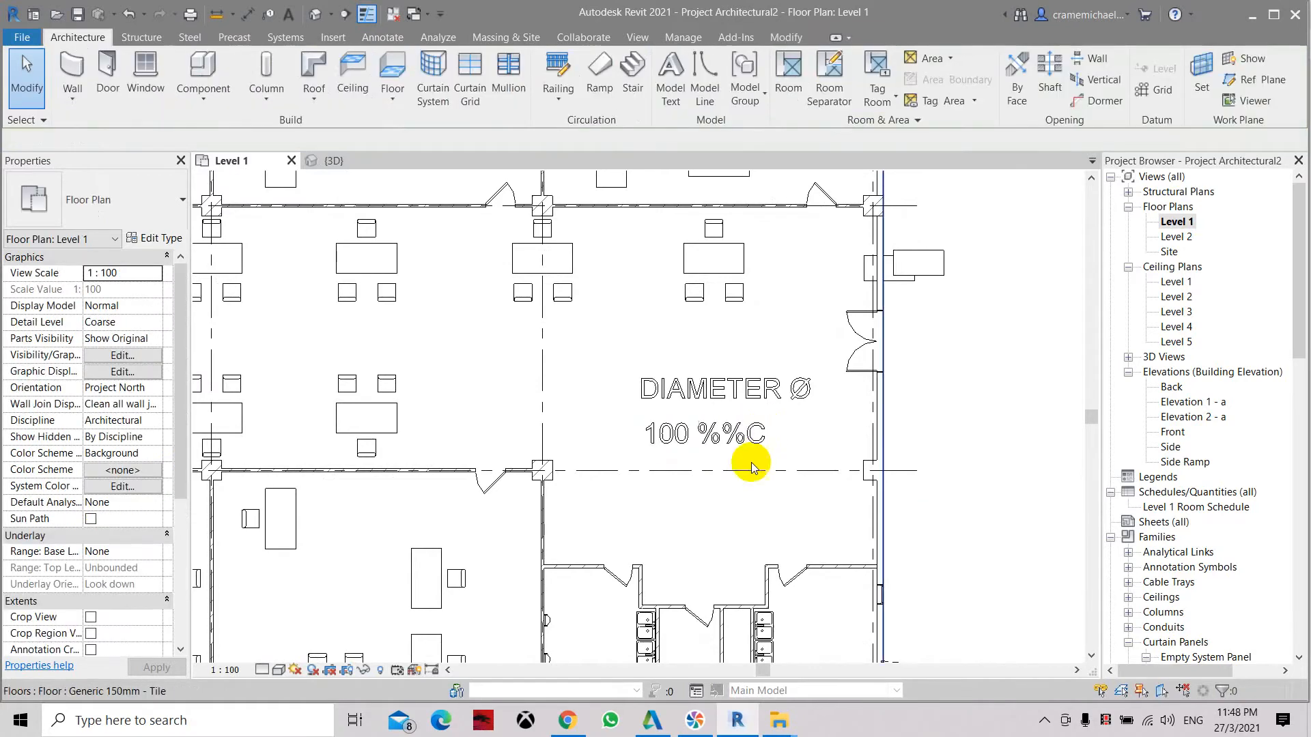
Search Windows for 'char' to find the Character Map utility.
click(760, 648)
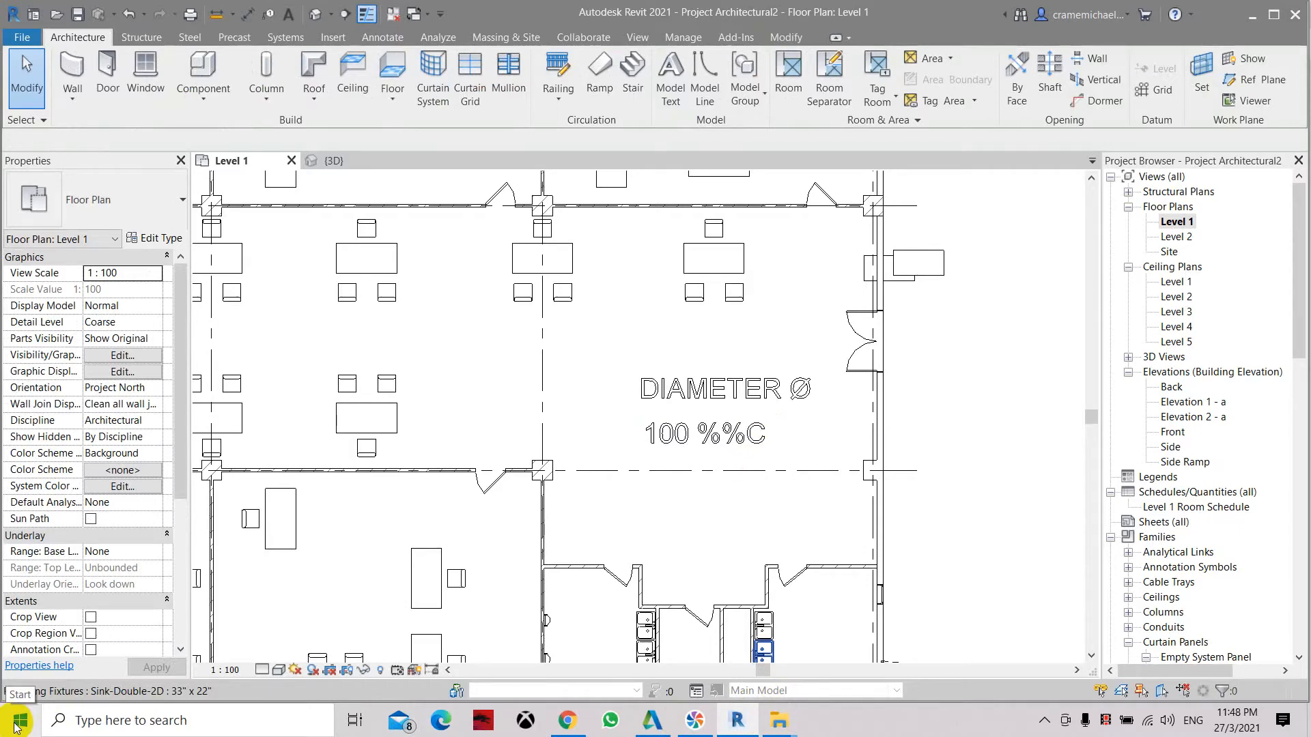
click(167, 720)
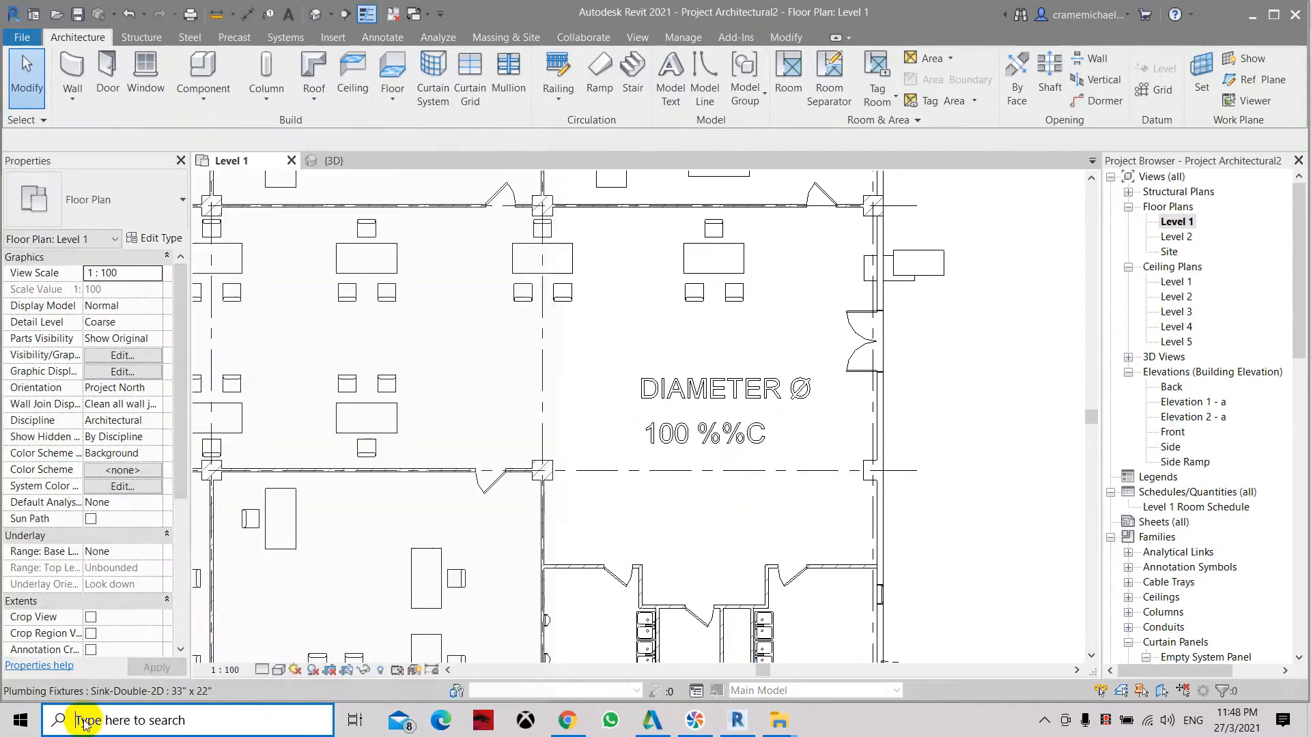
text(char)
text(D)
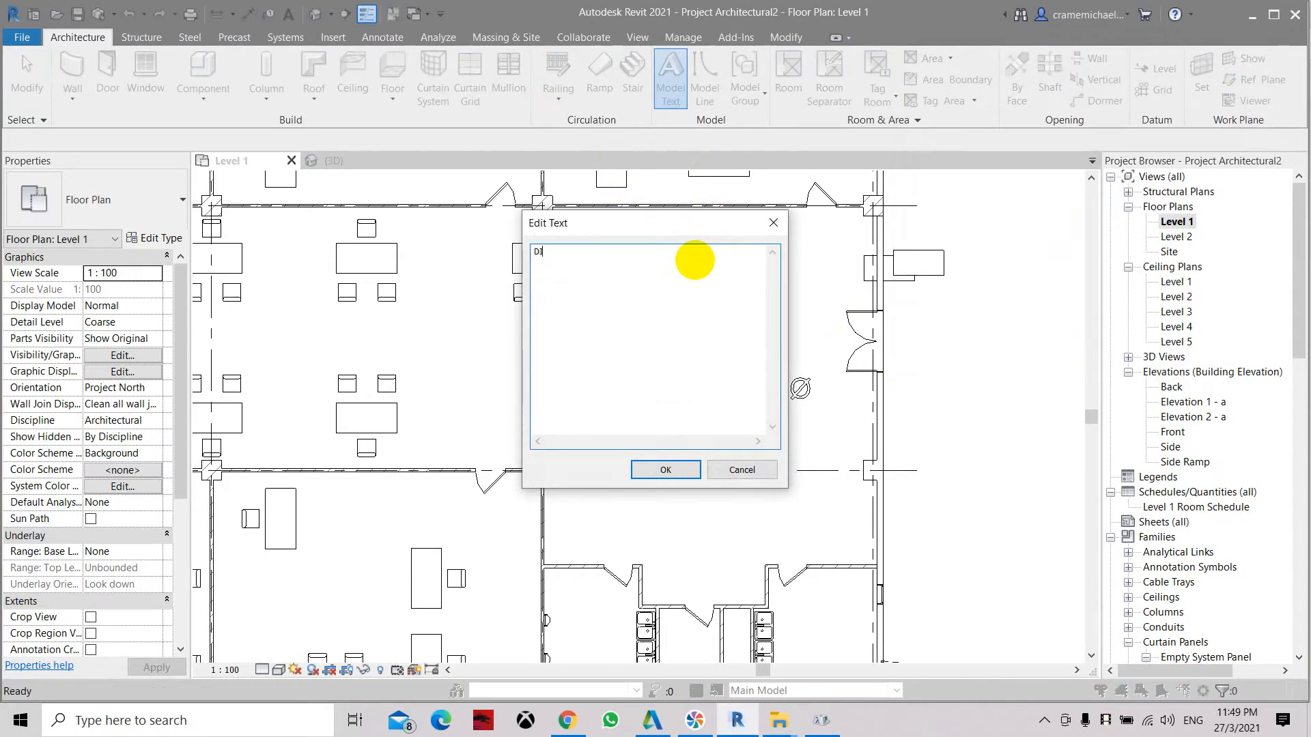
Enter DIAMETER with an accented Õ as the third label's text and confirm it.
text(IAMET)
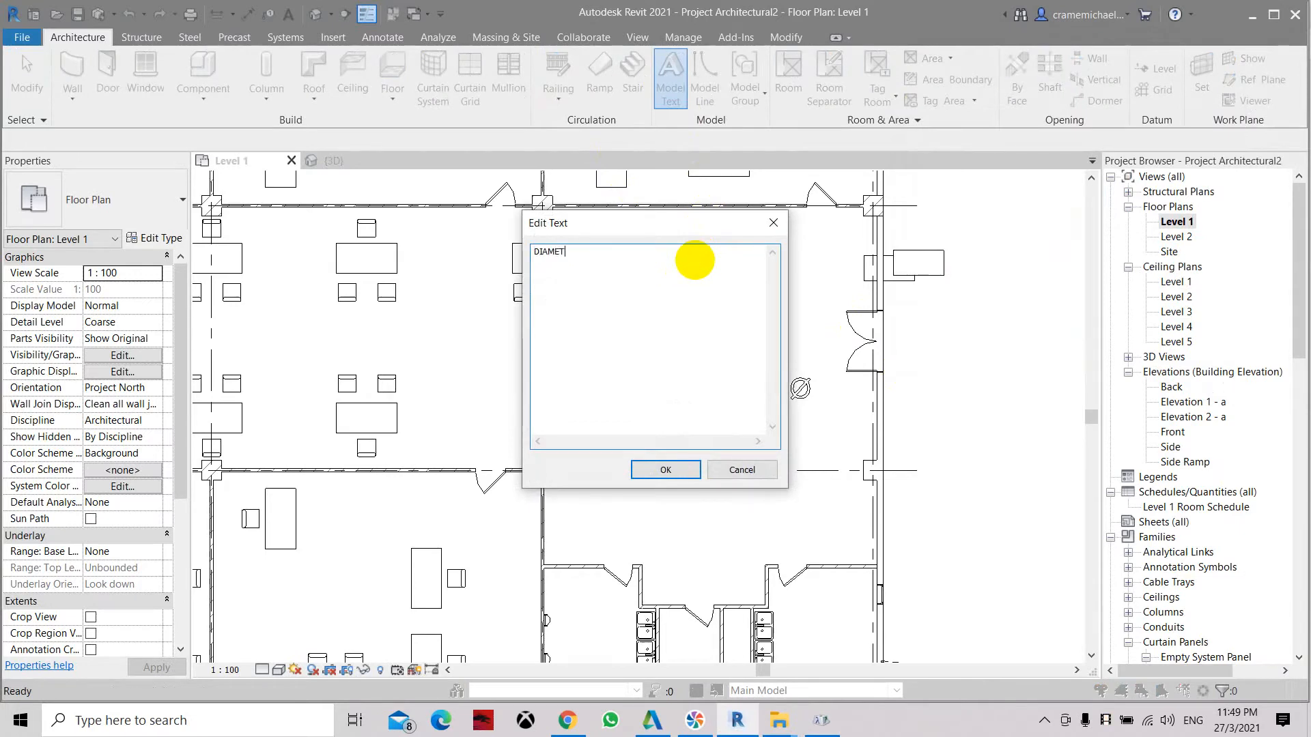
text(ER)
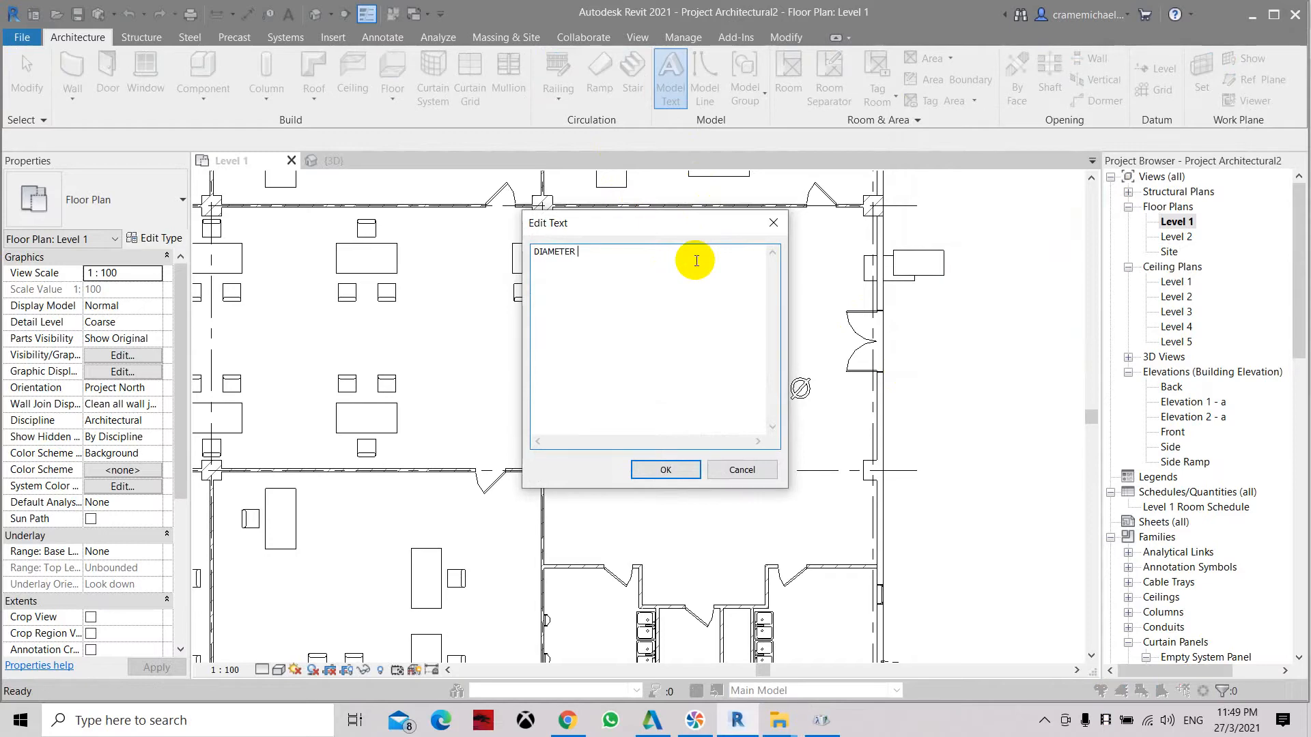
text(Õ)
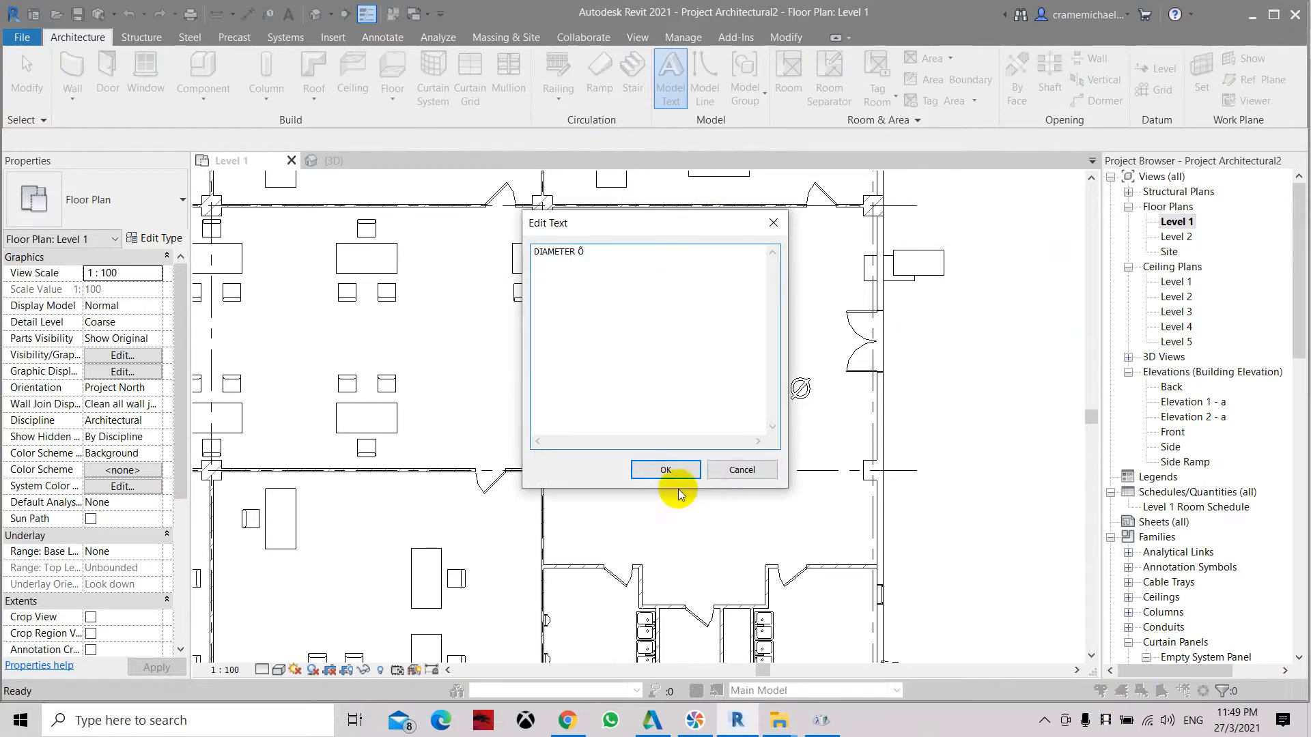
click(664, 469)
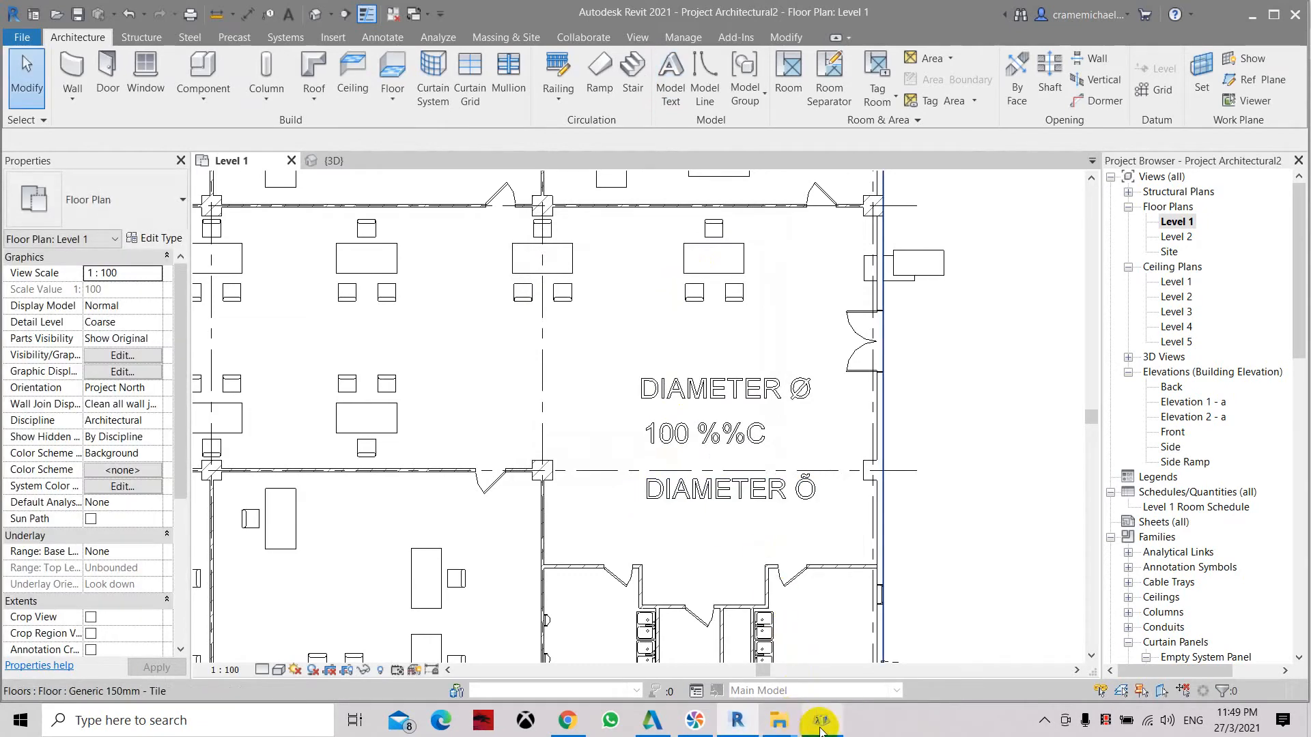
In Character Map select and copy ñ, then begin a new model text label.
click(818, 719)
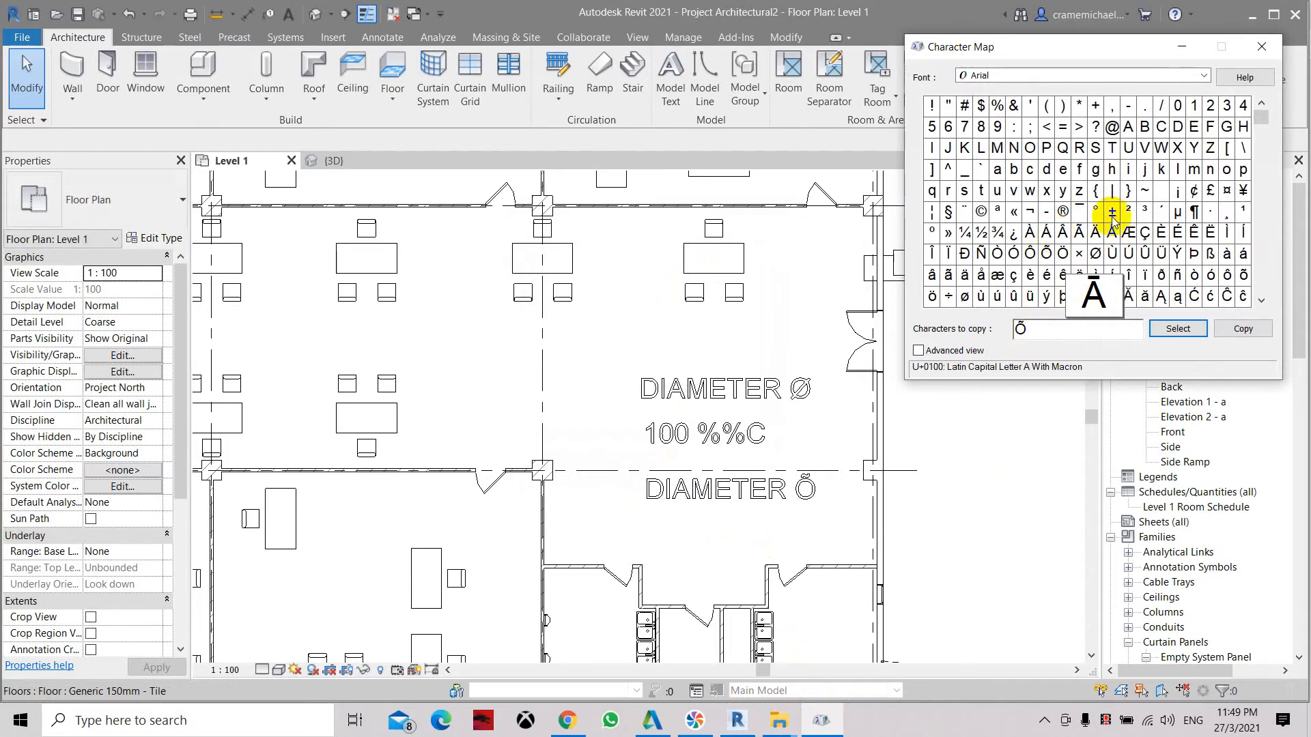
mouse_move(1160, 232)
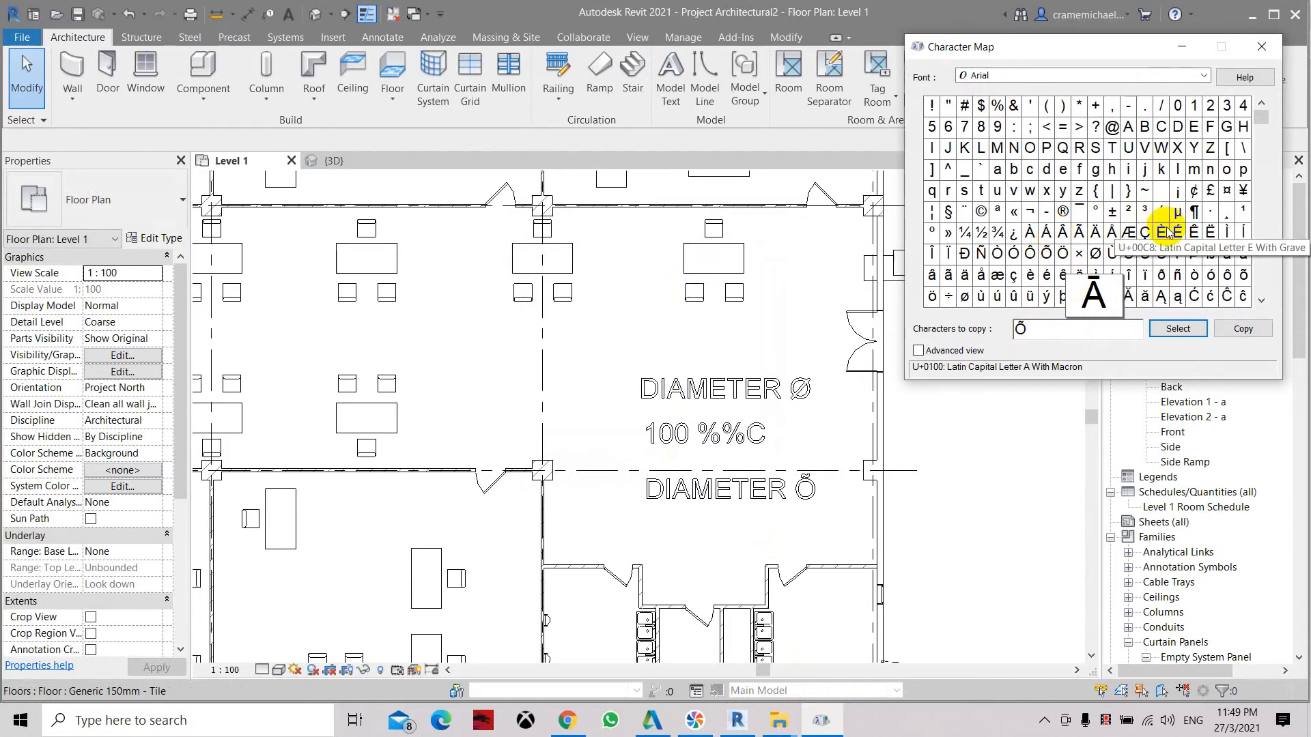
mouse_move(1194, 105)
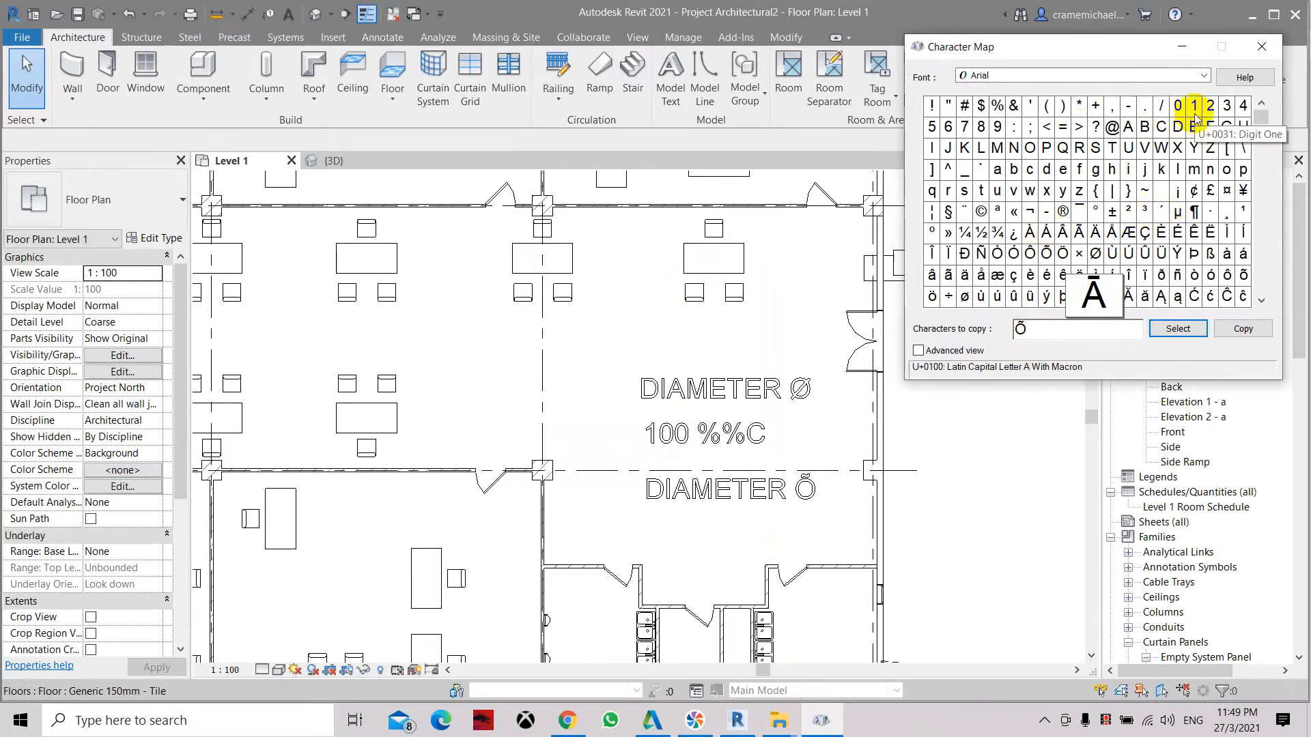
mouse_move(1209, 192)
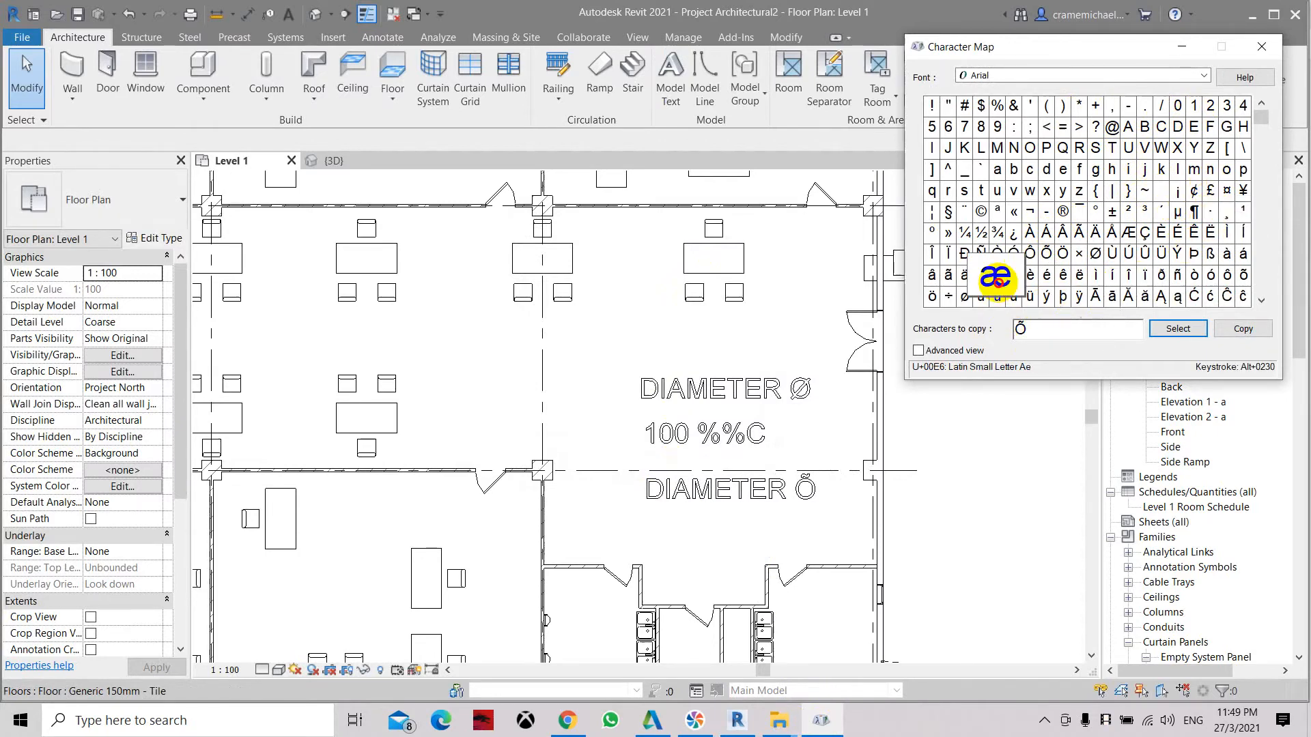
click(1179, 274)
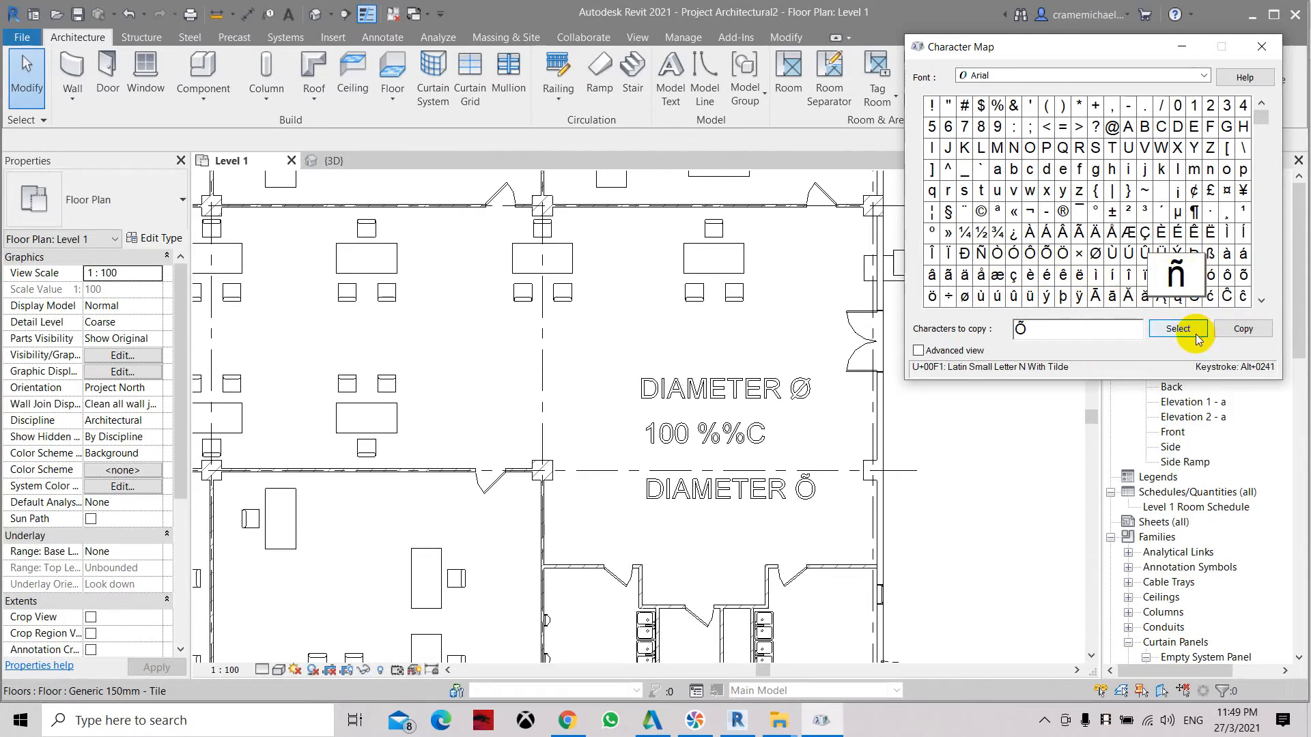
click(1177, 328)
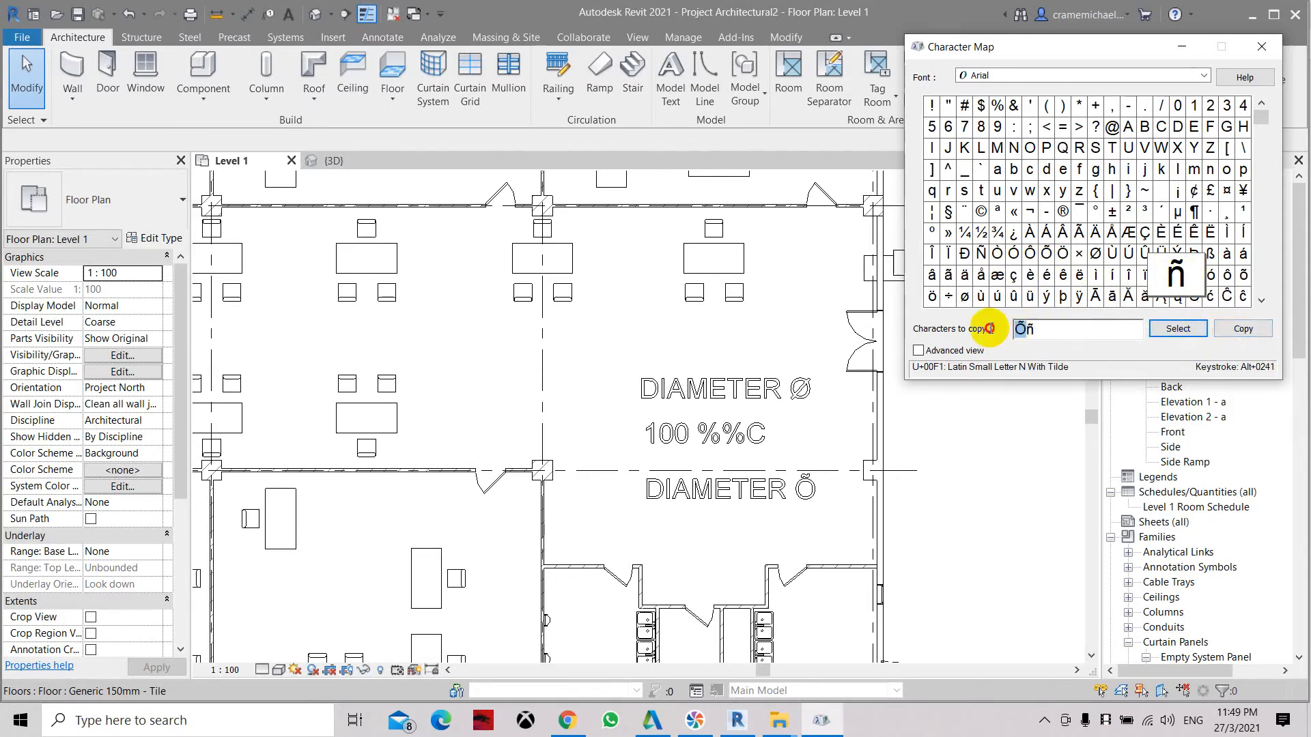
click(1178, 328)
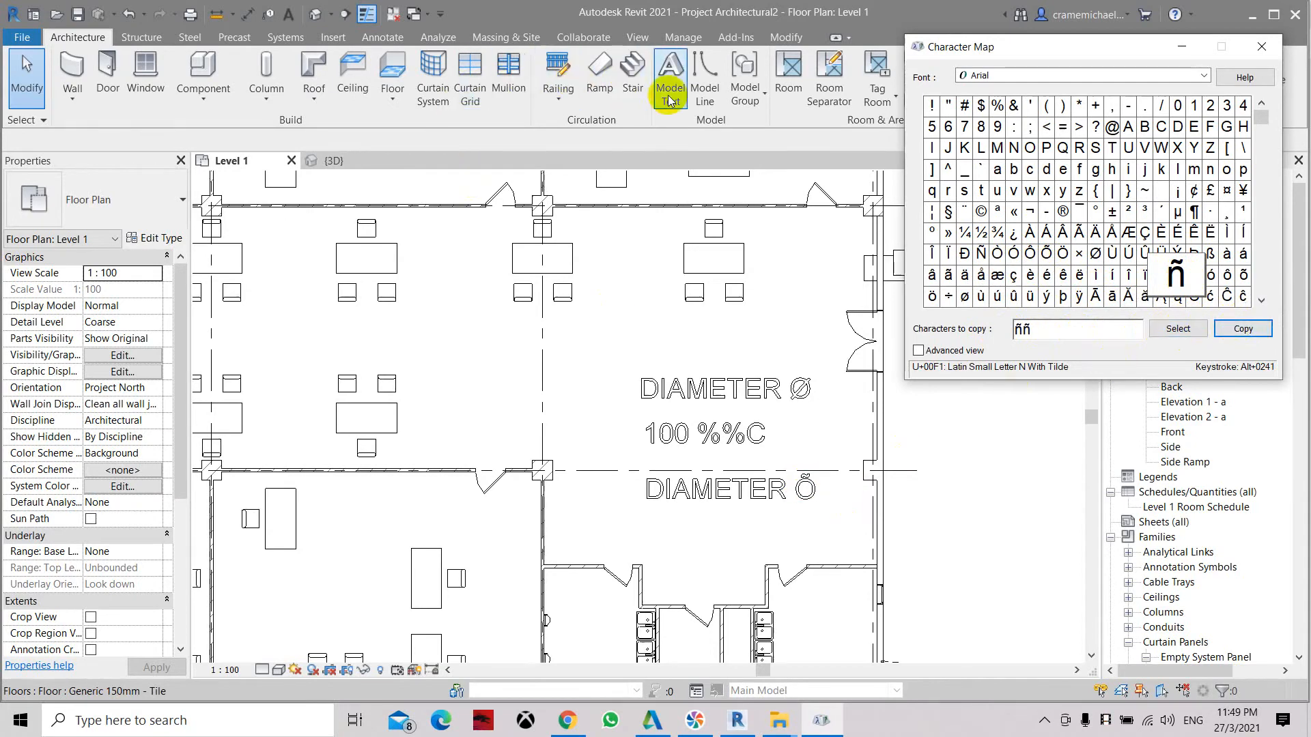
click(670, 79)
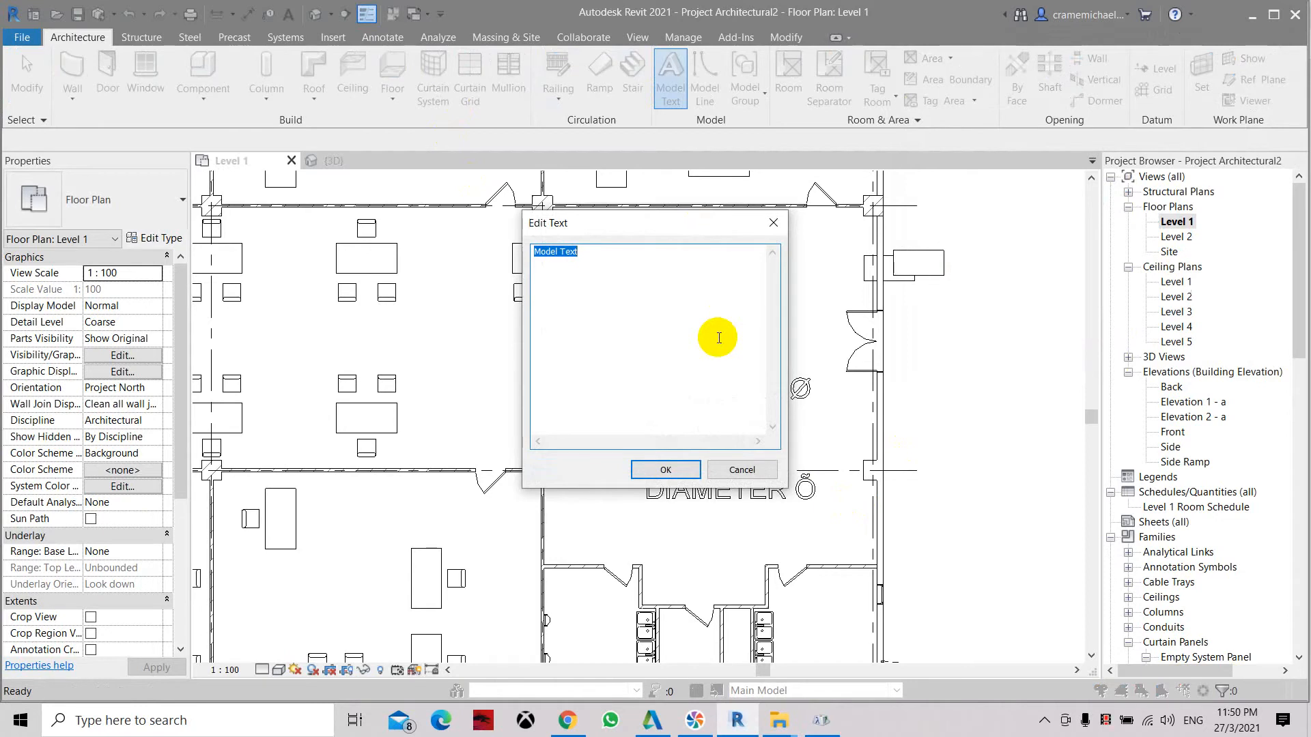
Enter Mchelin plus pasted ñ as the label text and place Mcheliñ above DIAMETER Ø.
text(M)
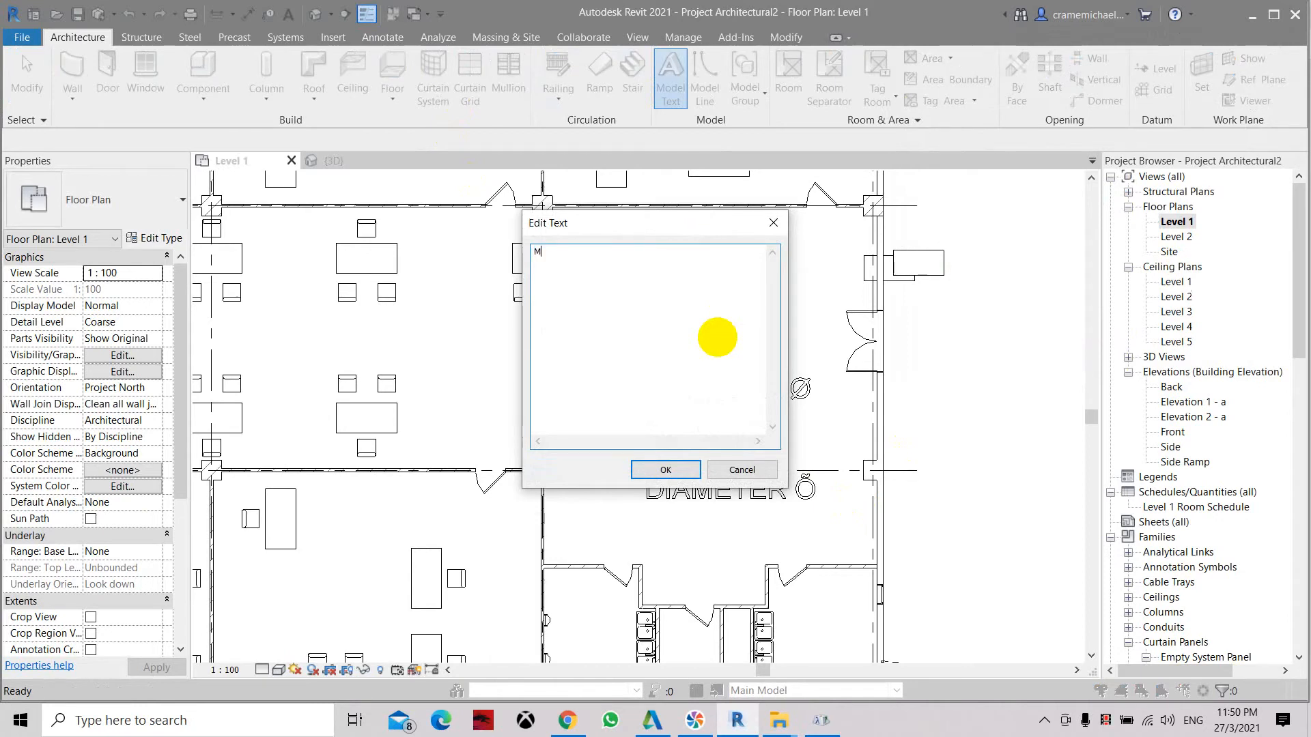
text(chelin)
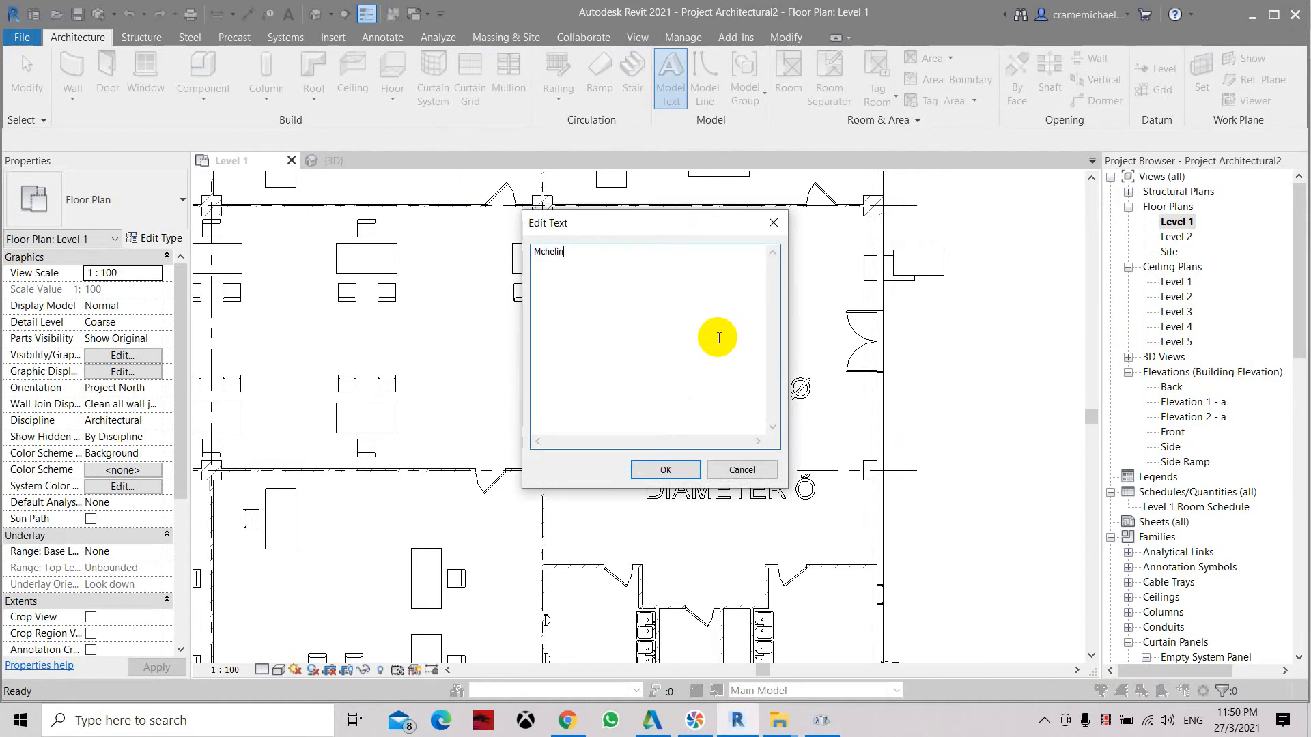
text(ññ)
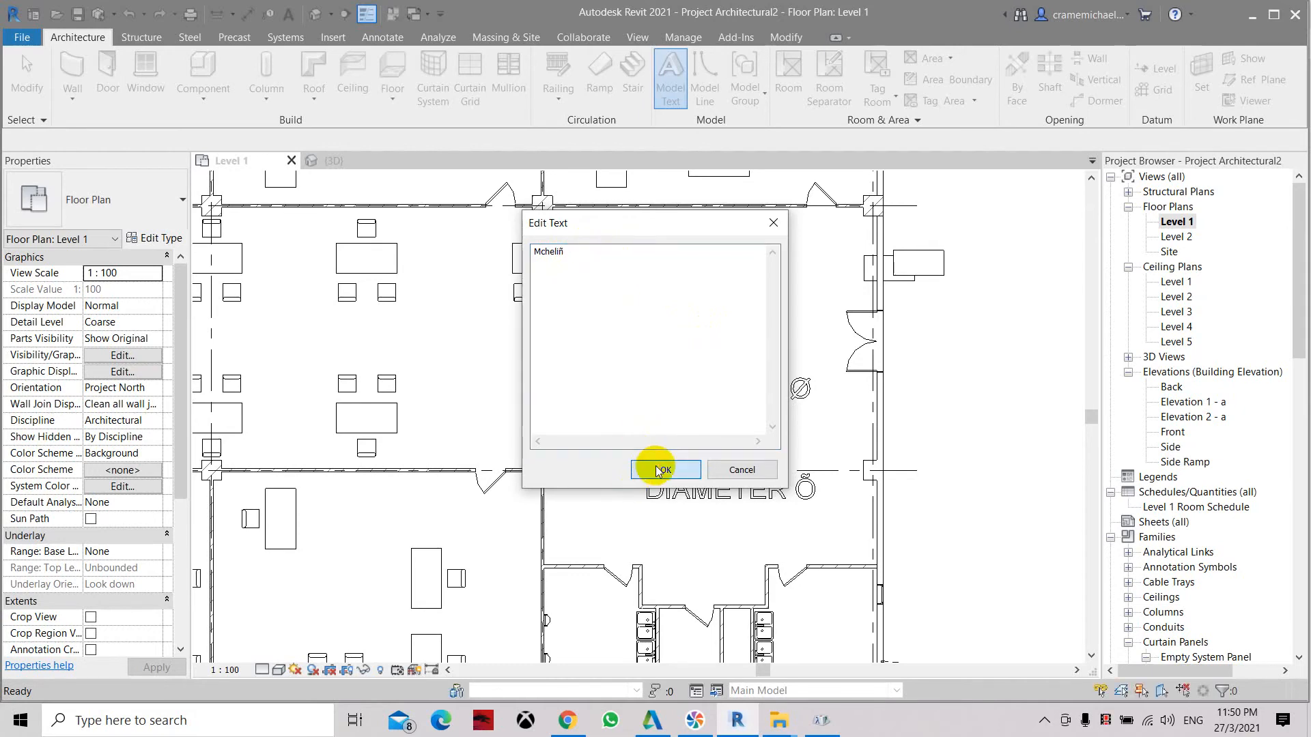
click(663, 469)
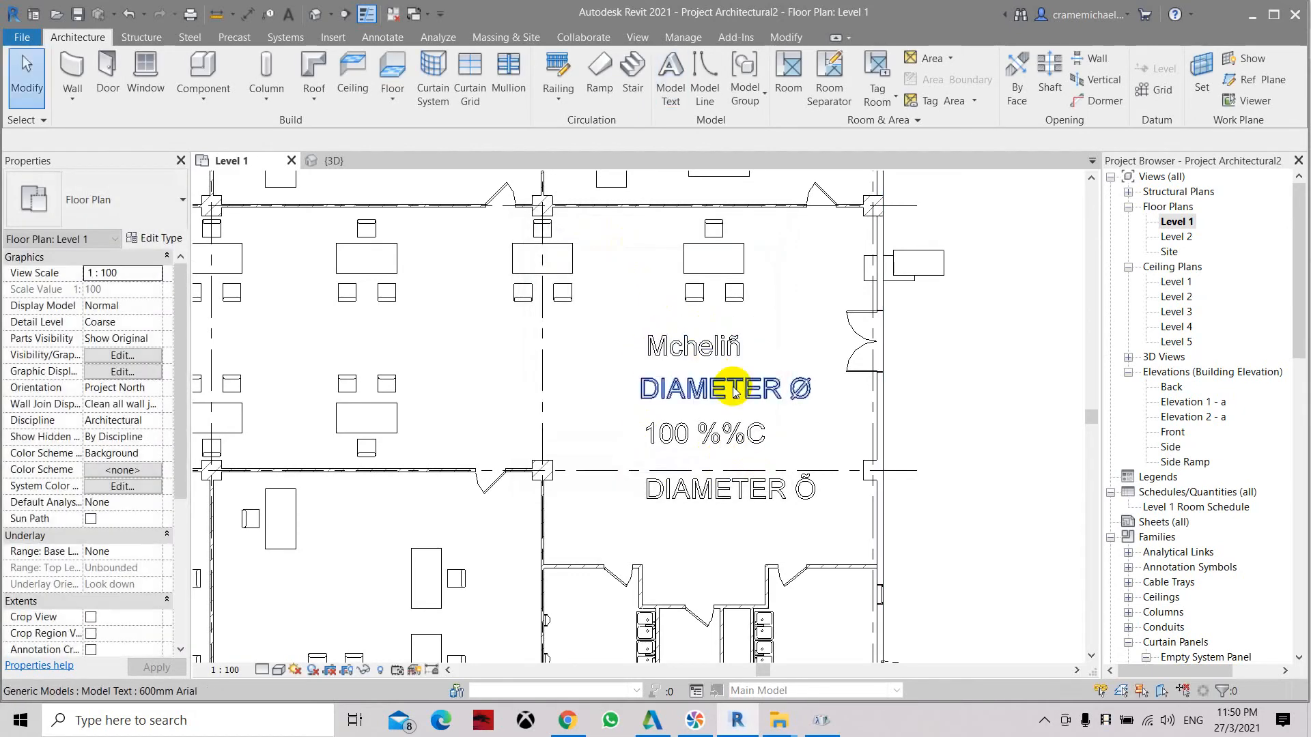
click(704, 434)
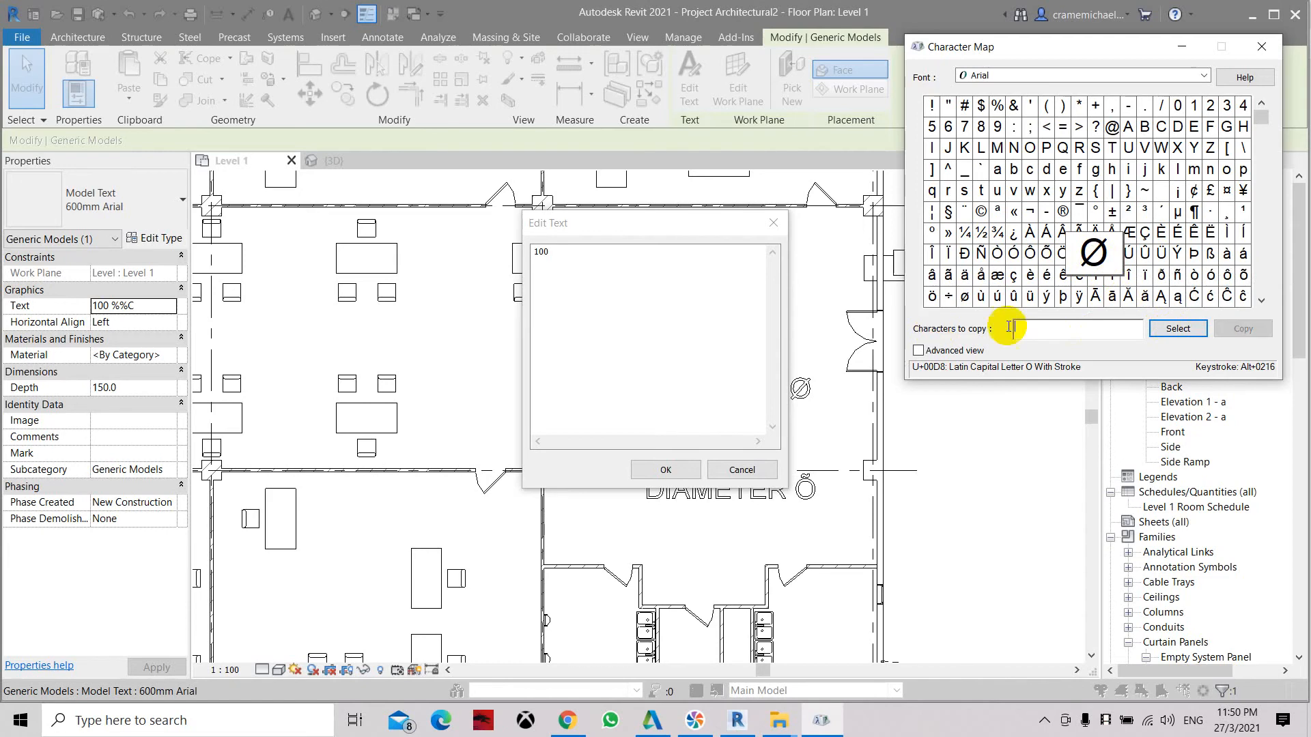
Copy Ø from Character Map and paste it so the label reads 100 Ø.
click(1176, 328)
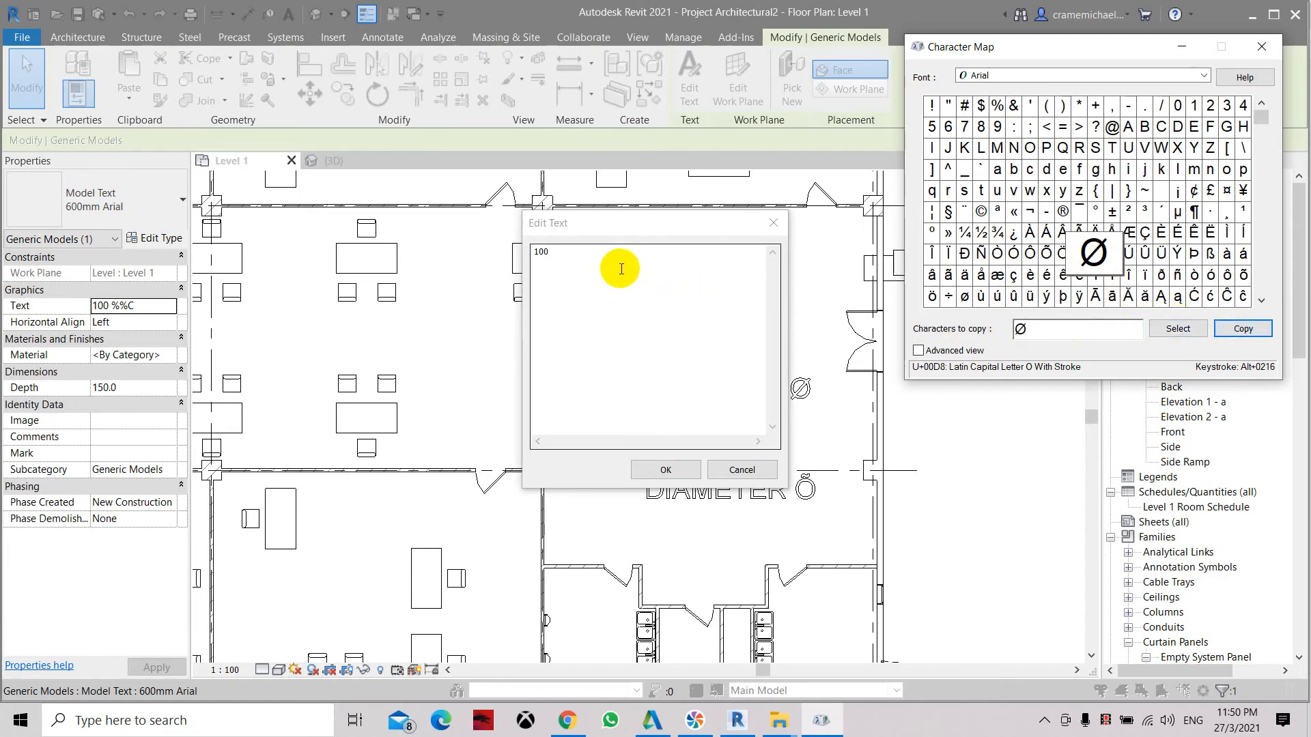
right_click(602, 254)
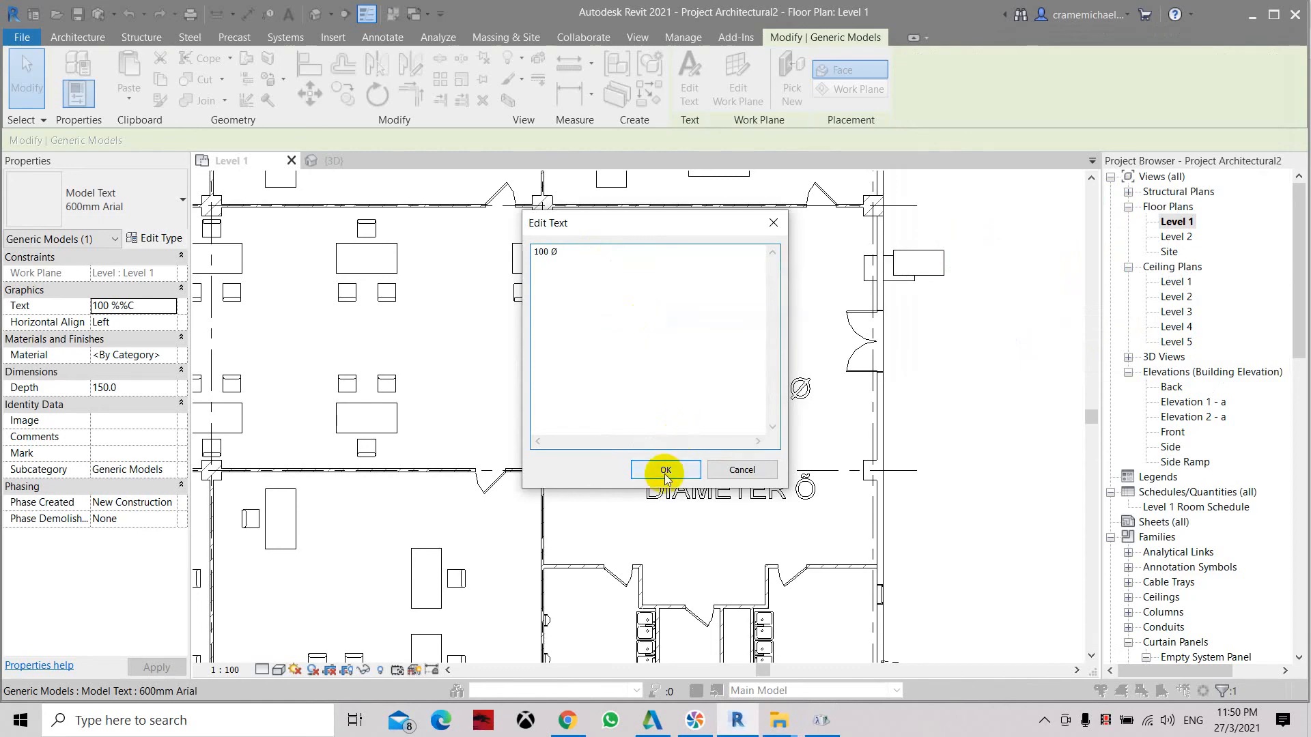
click(664, 469)
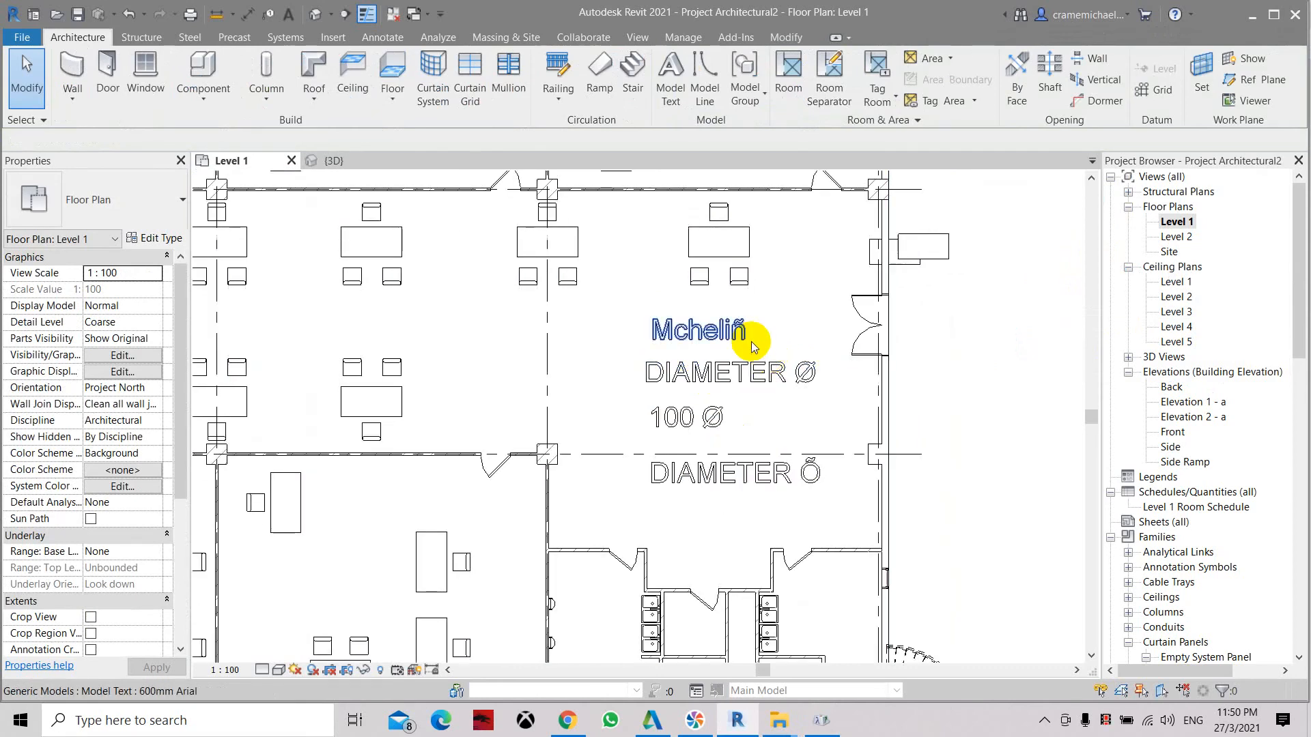
mouse_move(752, 346)
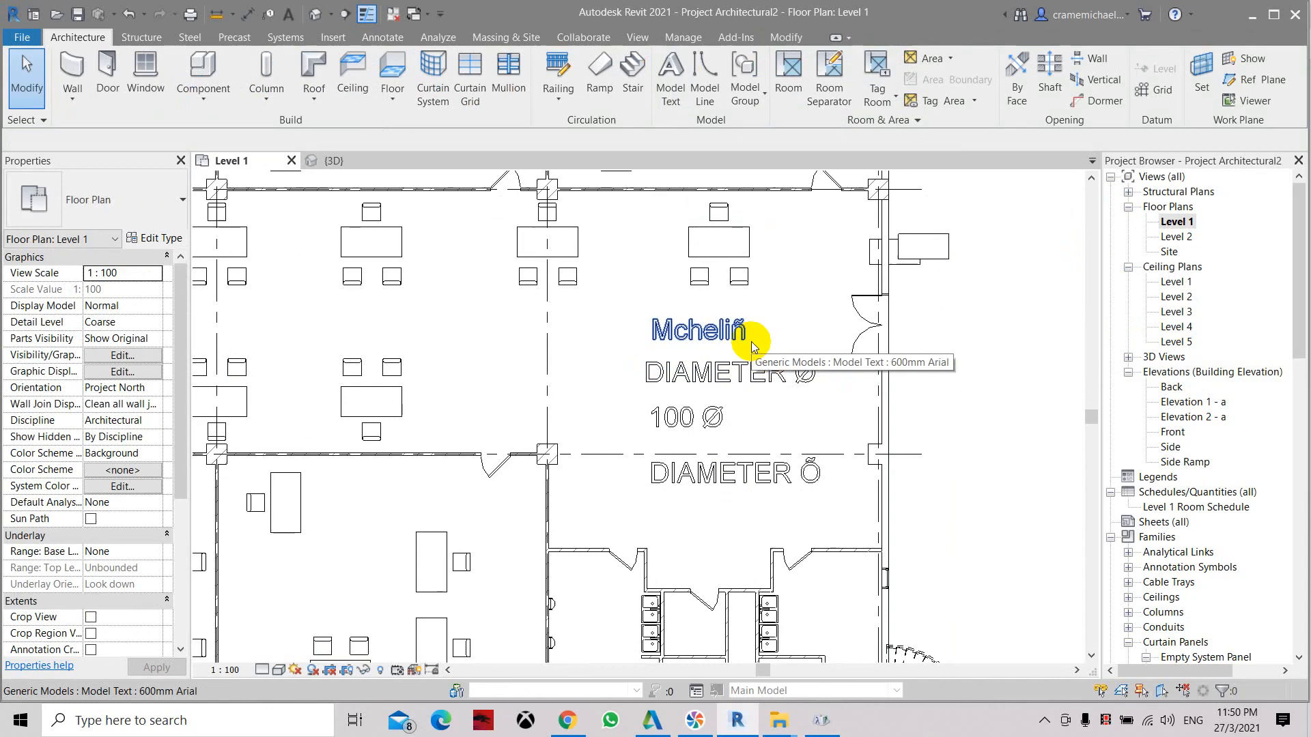